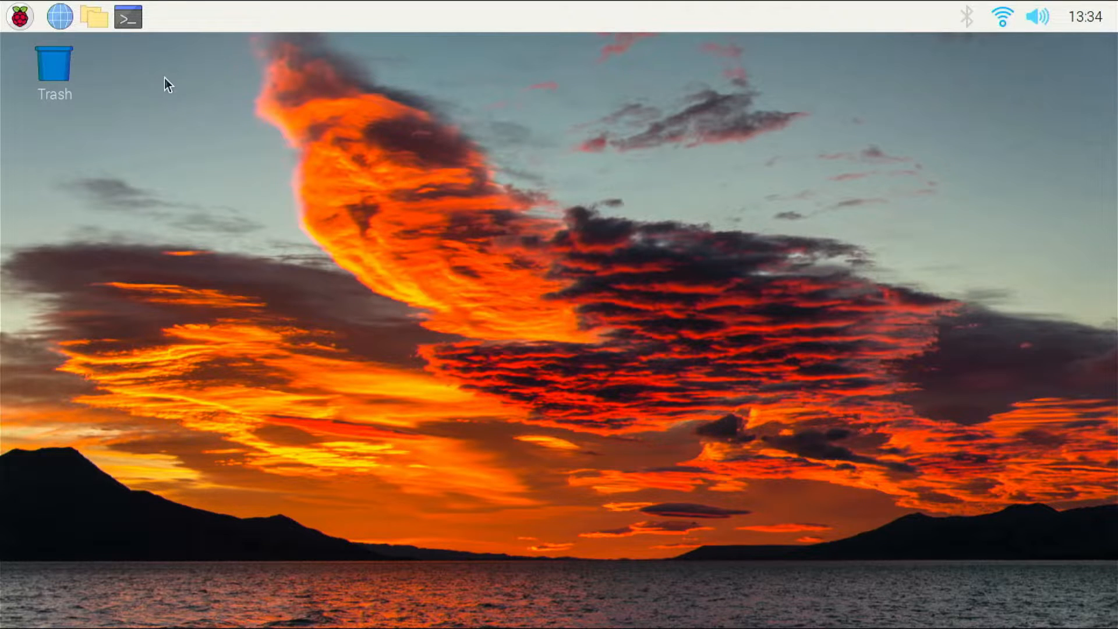
Start a terminal and run sudo apt-get update to refresh the package lists
left_click(127, 16)
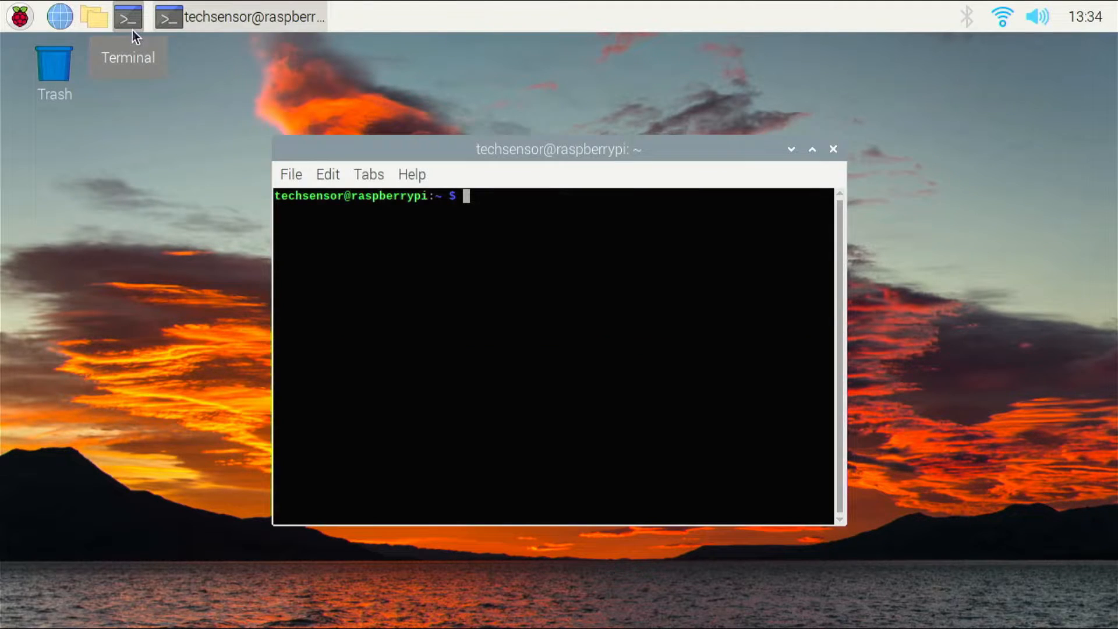
type("sudo apt-get")
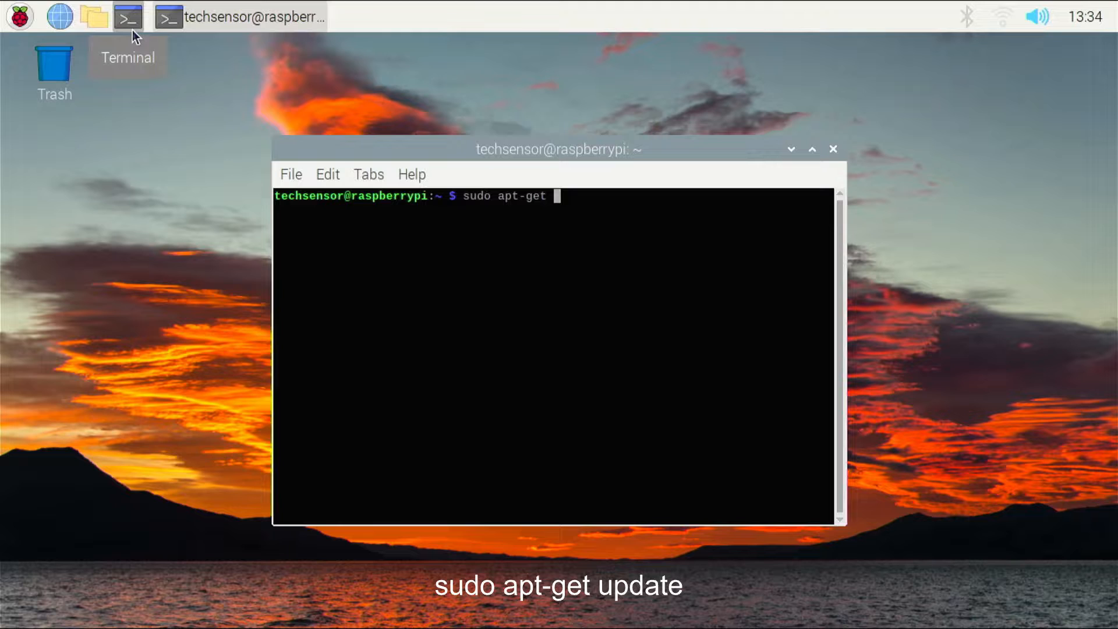
key("Return")
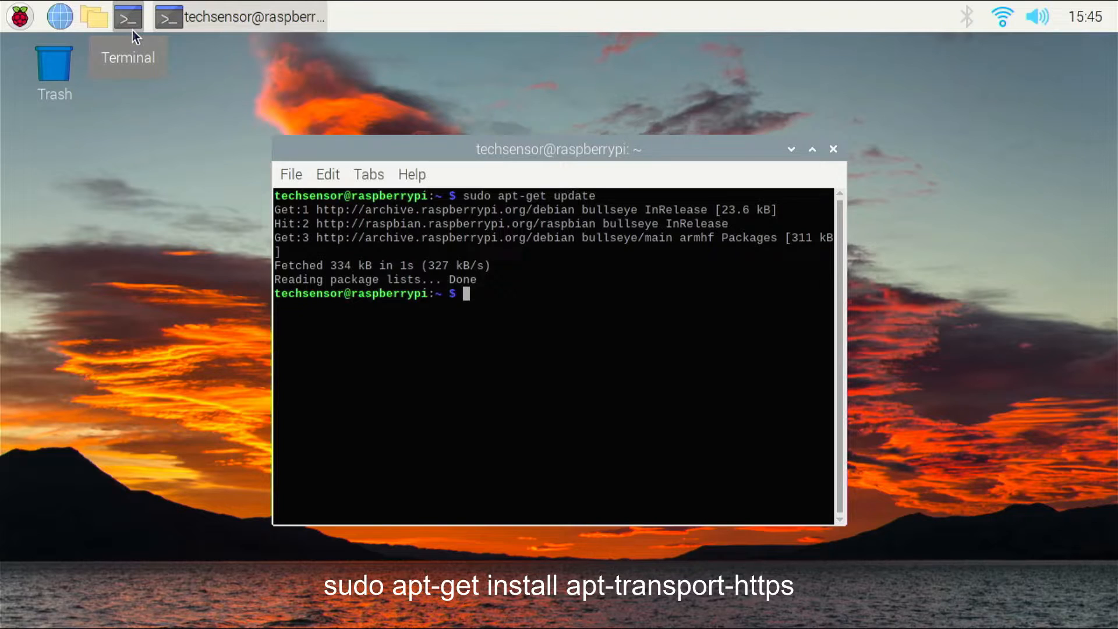
Run sudo apt-get install apt-transport-https to install the package
type("sudo apt-get install")
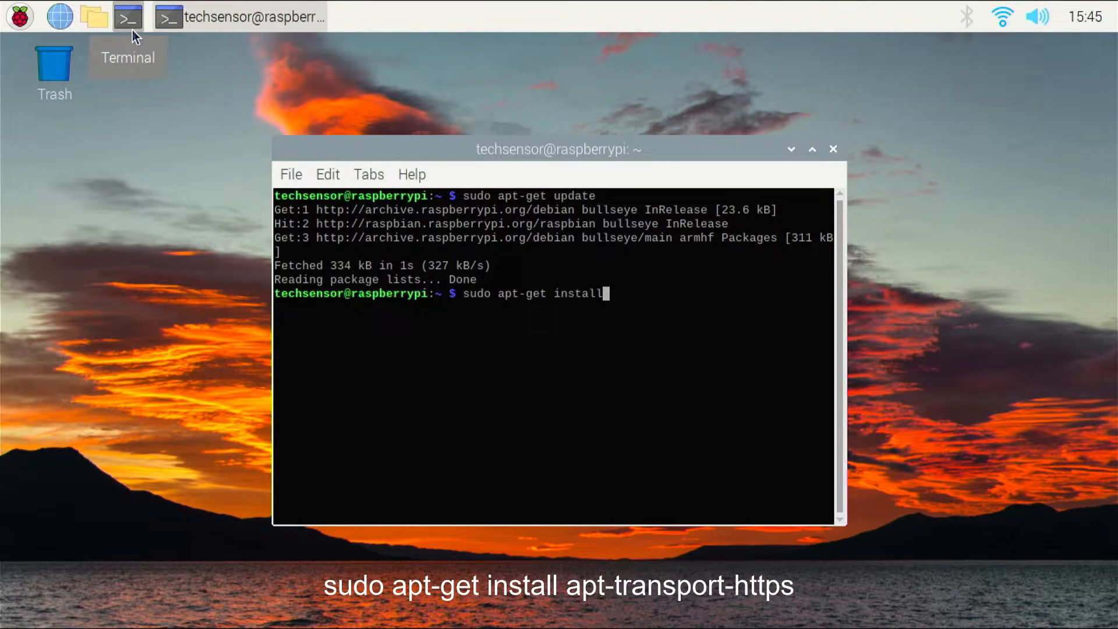
type("apt-transport-https")
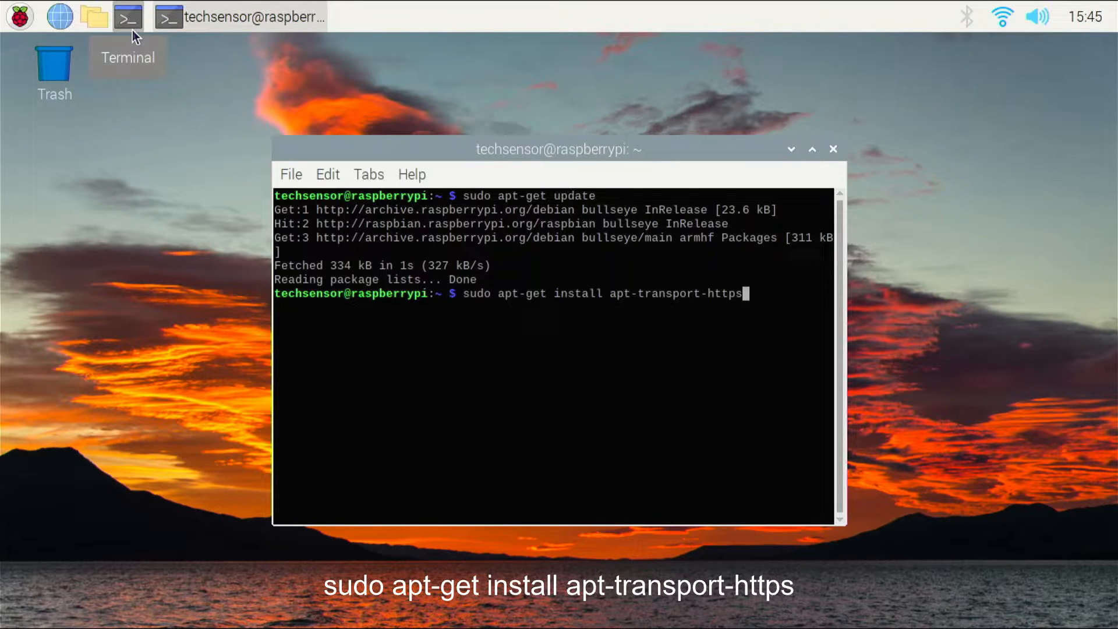
key("Return")
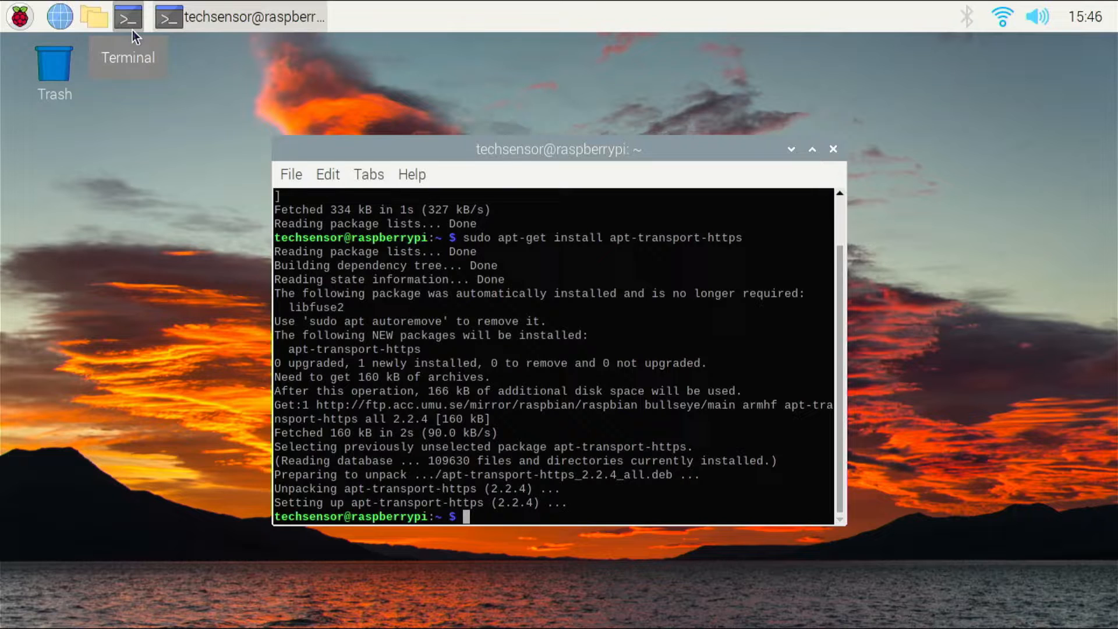
Import PlexSign.key with curl and add the Plex repo to /etc/apt/sources.list.d/plexmediaserver.list
type("curl https://downloads.plex.tv/plex-keys/PlexSign.key | gpg --dearmor | sudo tee /usr/share/keyrings/plex-archive-keyring.gpg >/dev/null")
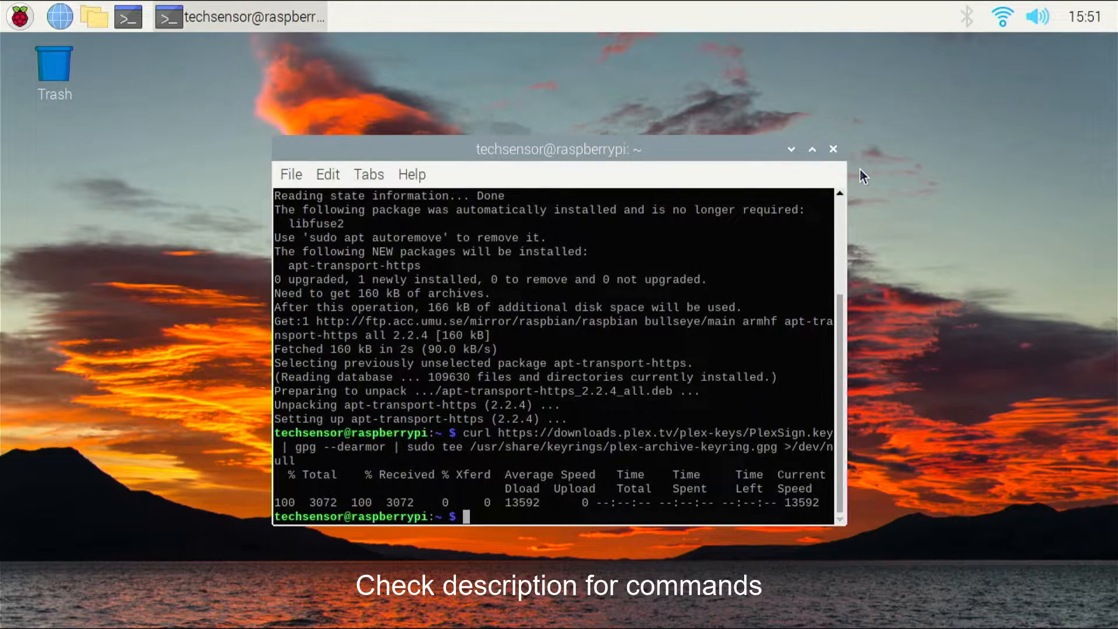
type("echo deb [signed-by=/usr/share/keyrings/plex-archive-keyring.gpg] https://downloads.plex.tv/repo/deb public main | sudo tee /etc/apt/sources.list.d/plexmediaserver.list")
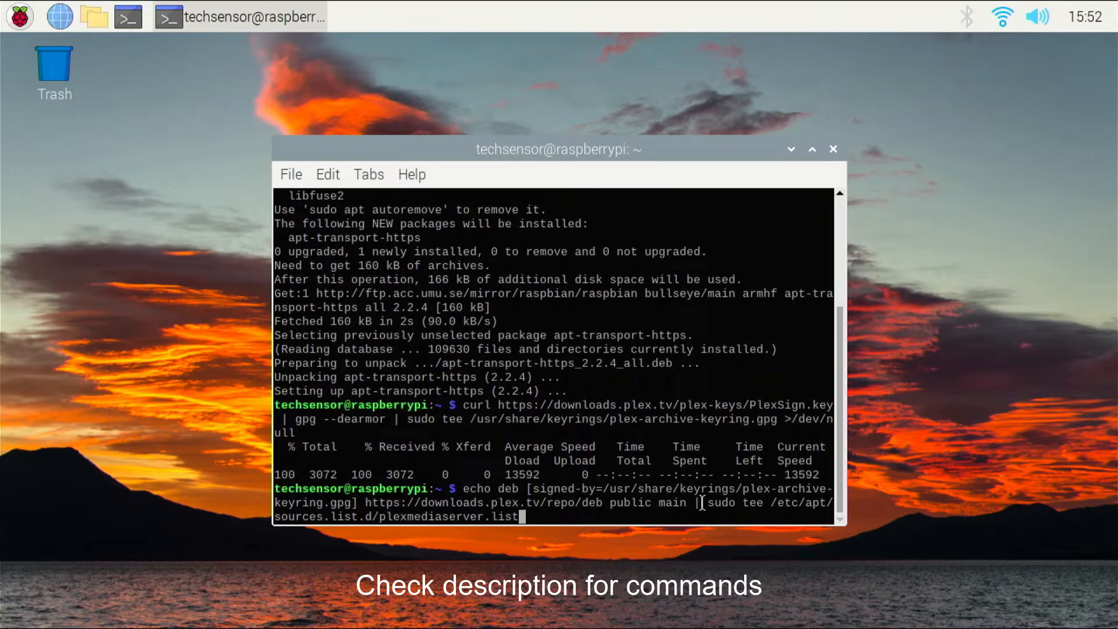
key("Return")
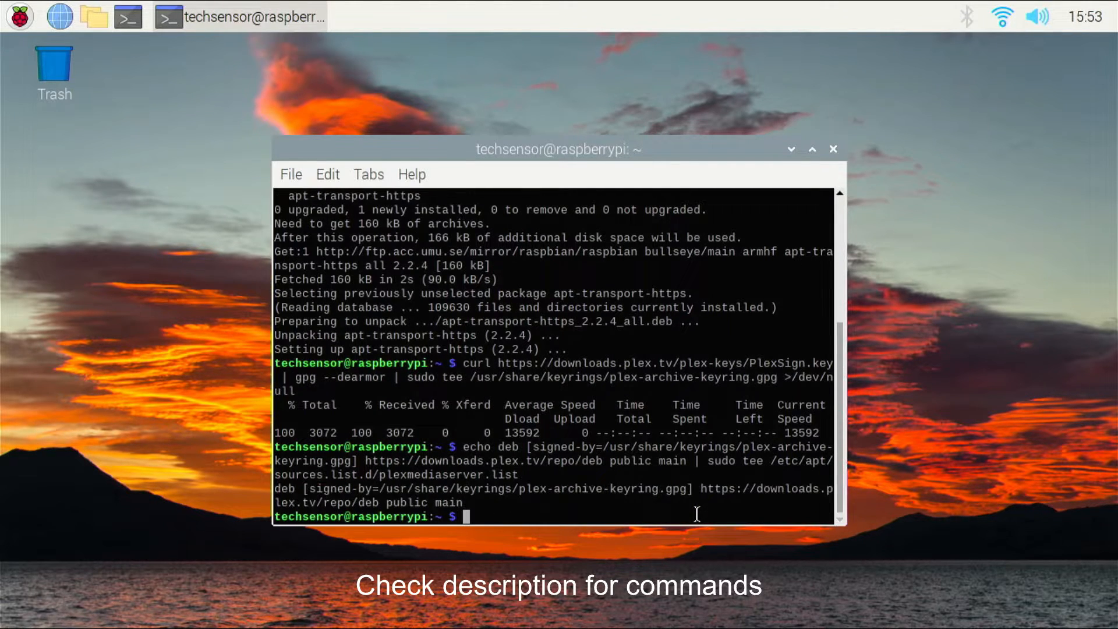
type("clear")
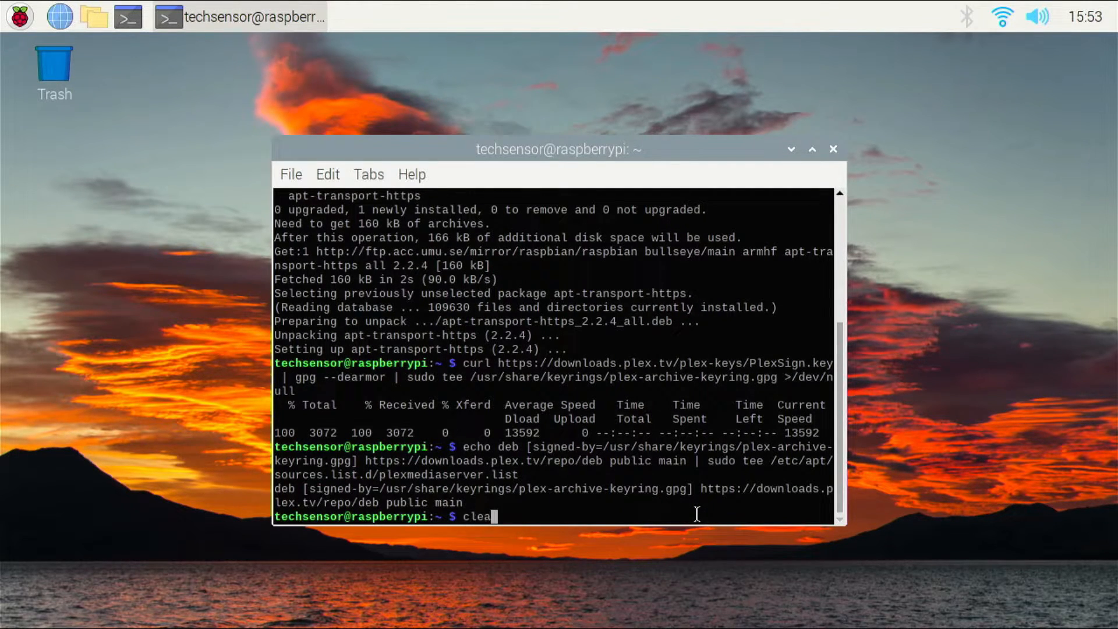
Clear the screen and run sudo apt-get update to fetch the Plex repository lists
key("Return")
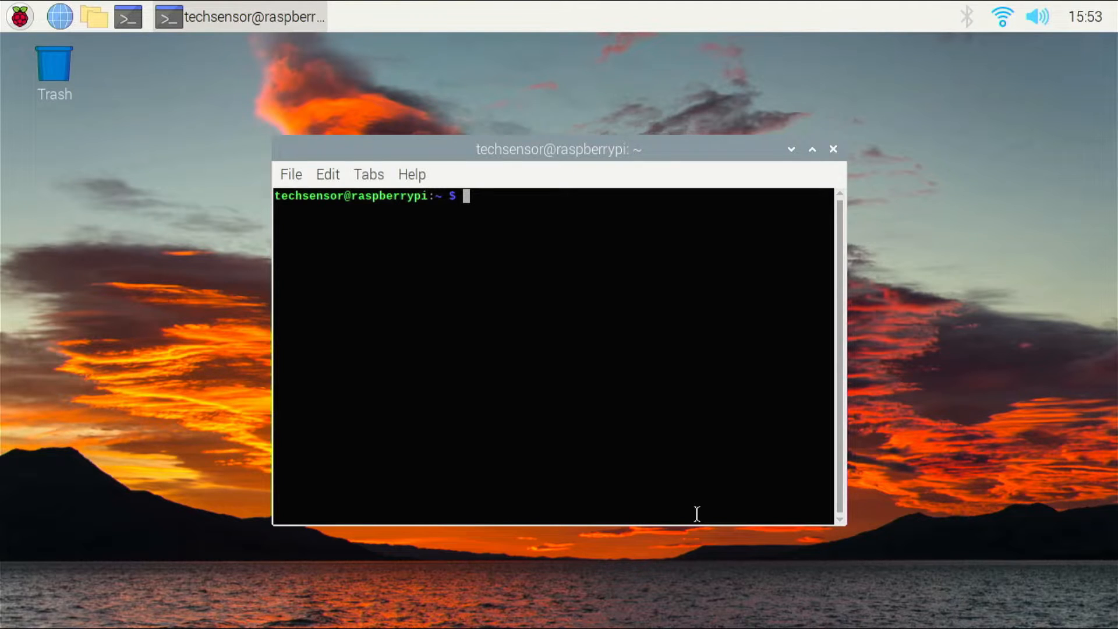
type("sudo")
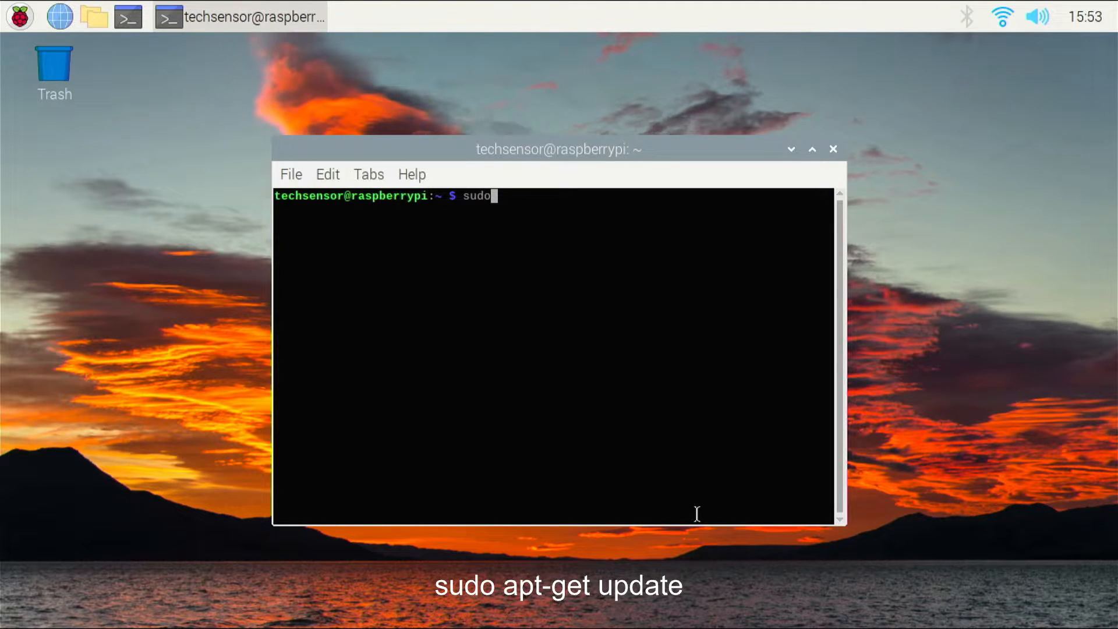
type("apt-get u")
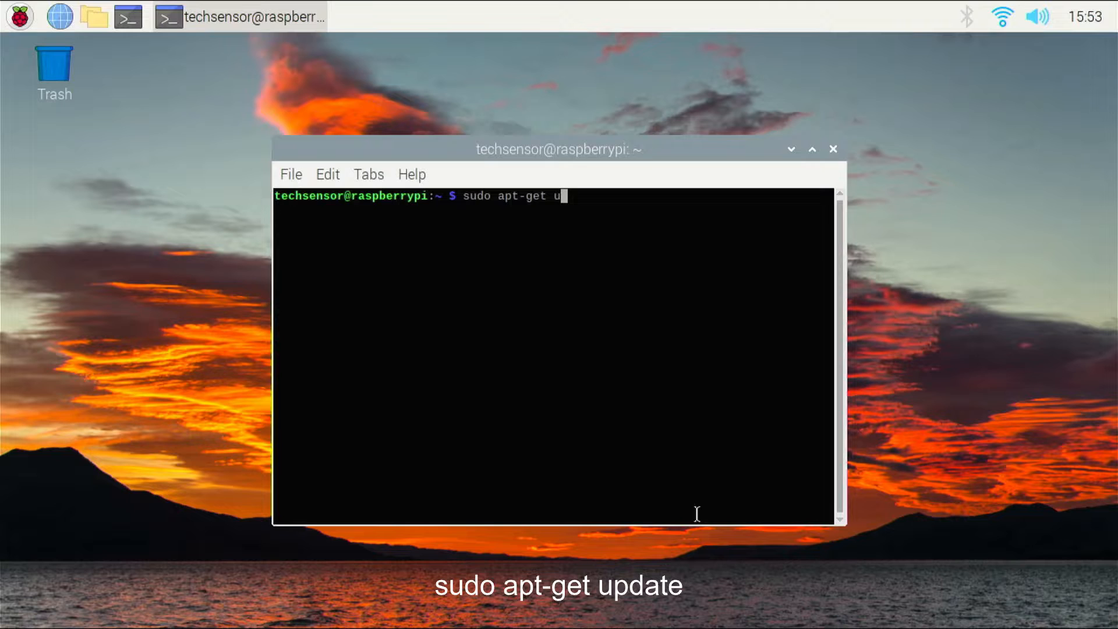
key("Return")
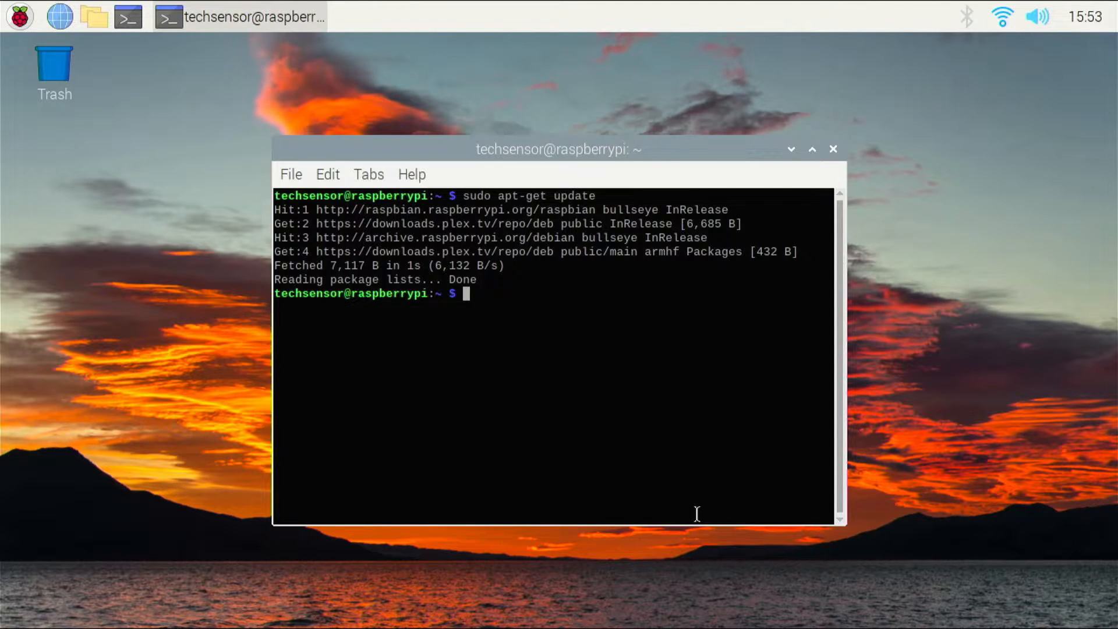
Run sudo apt install plexmediaserver to install Plex Media Server
type("sudo")
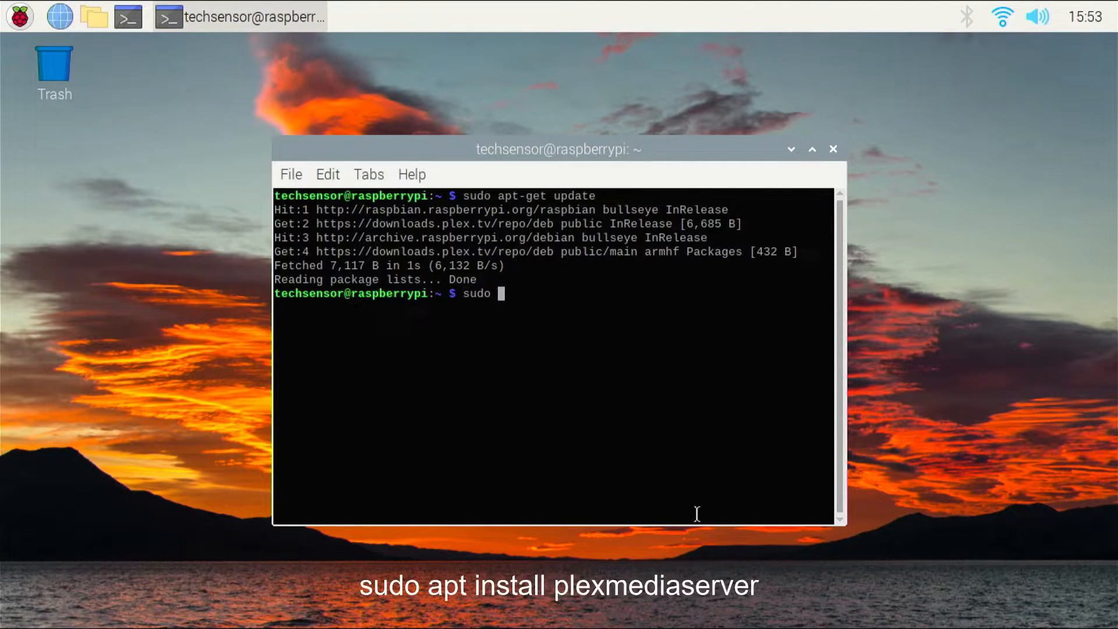
type("apt install plexmed")
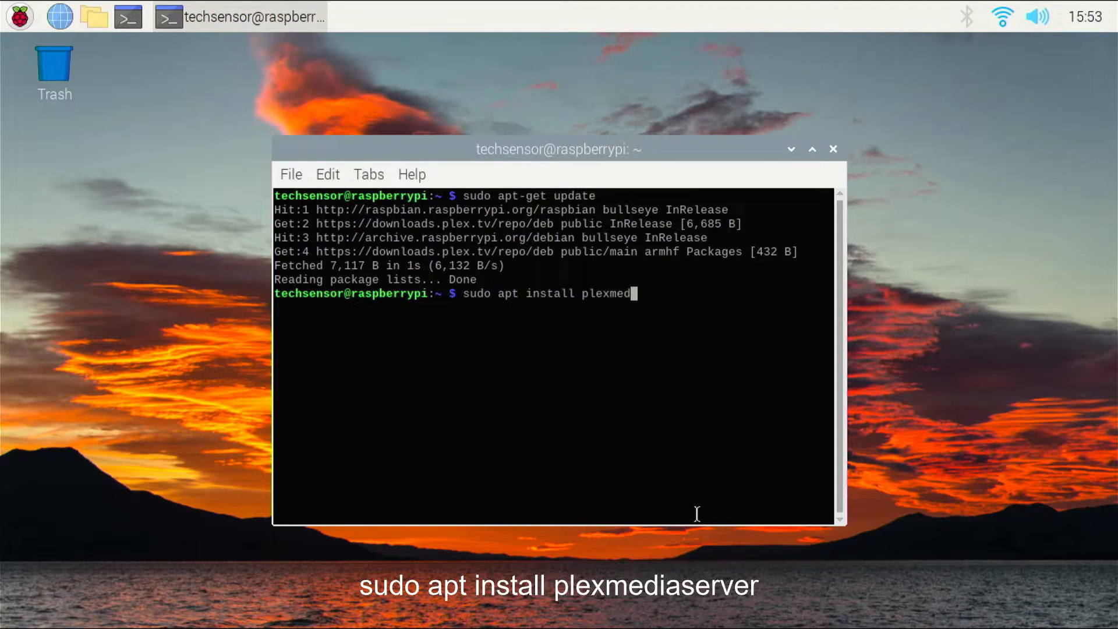
type("iaserver")
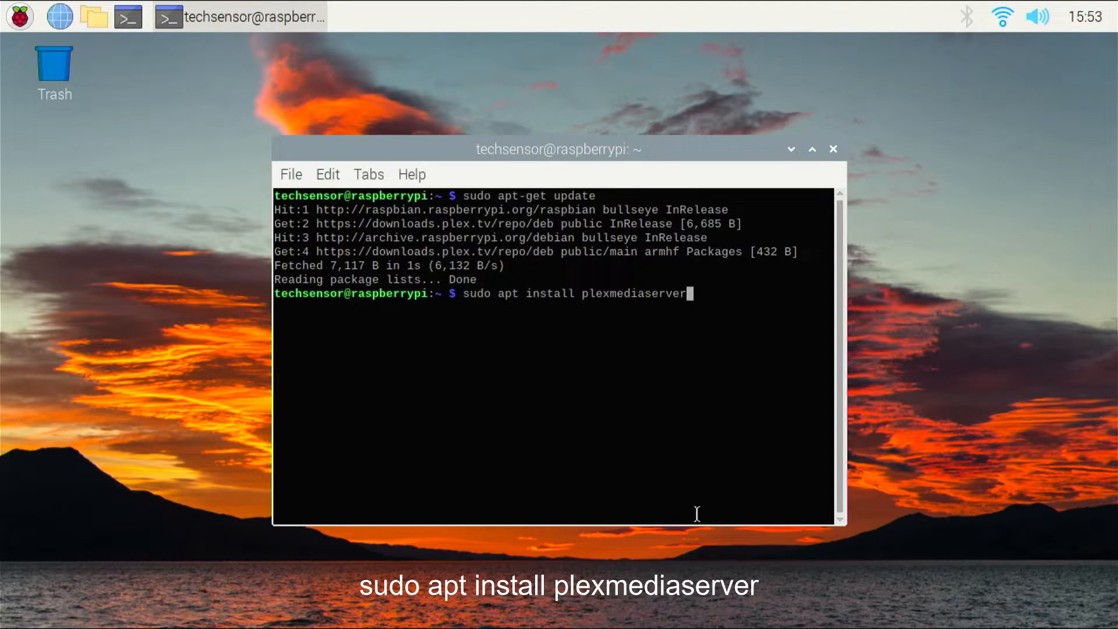
key("Return")
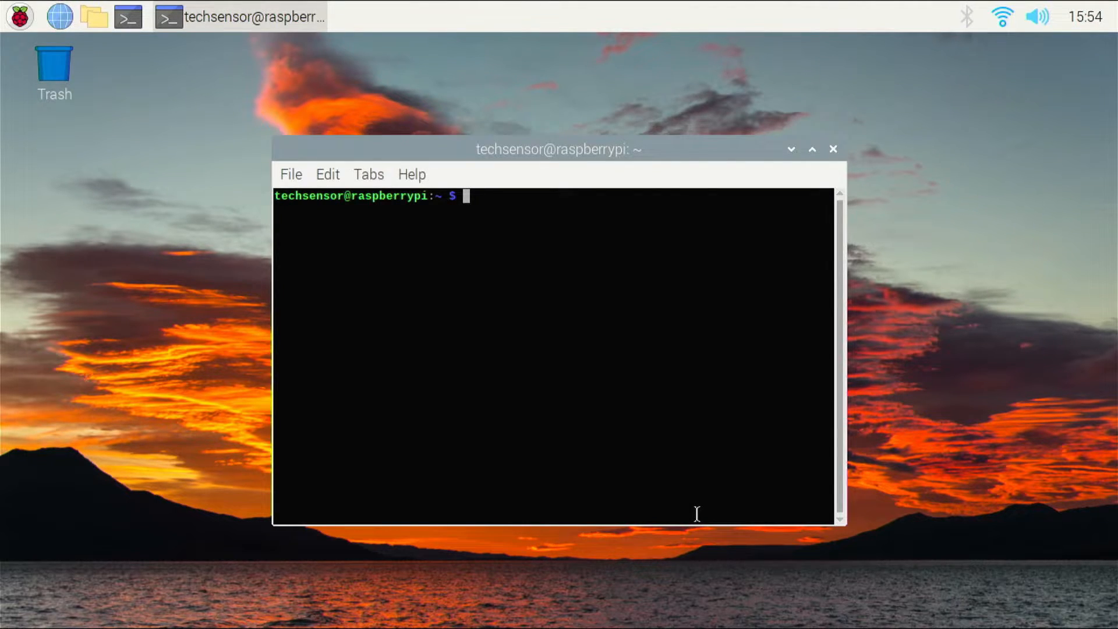
Run hostname -I and copy the Pi's IPv4 address 192.168.1.40
type("host")
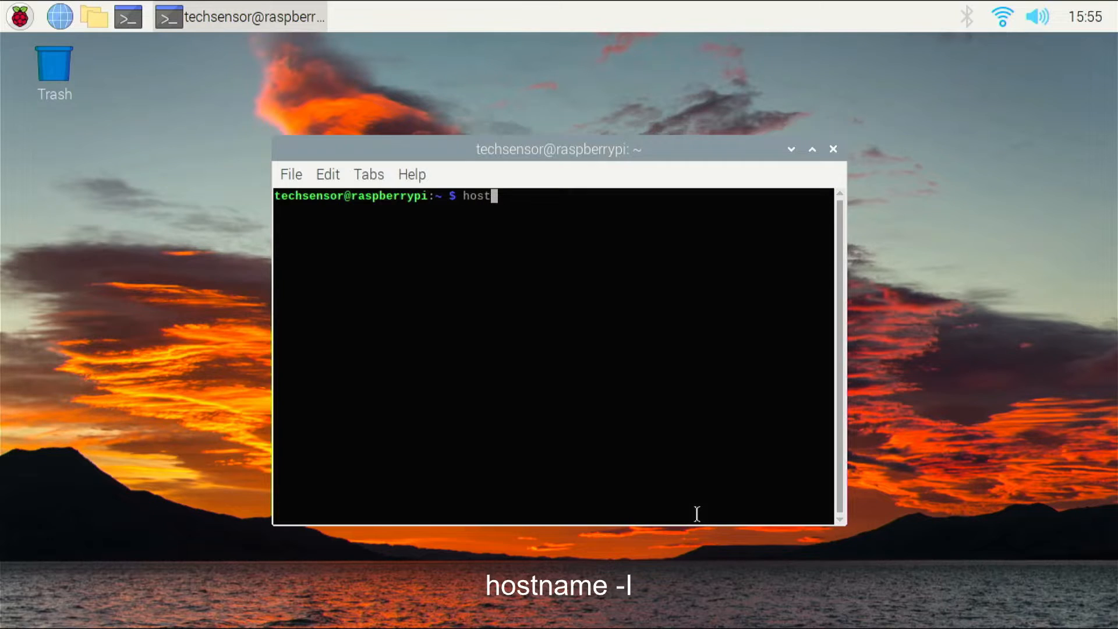
type("name -I")
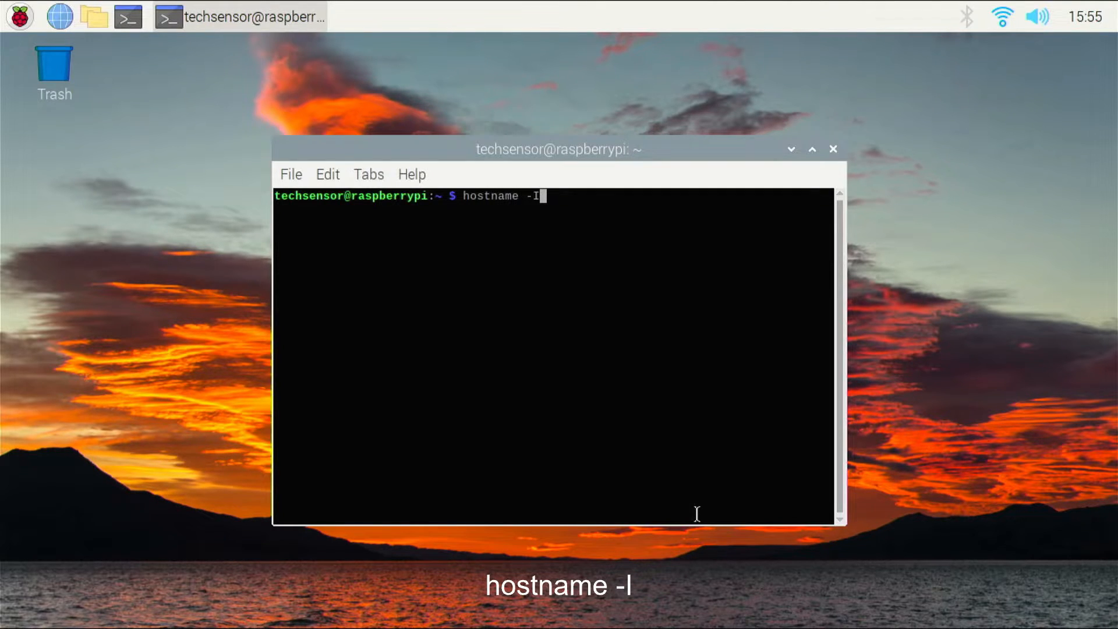
key("Return")
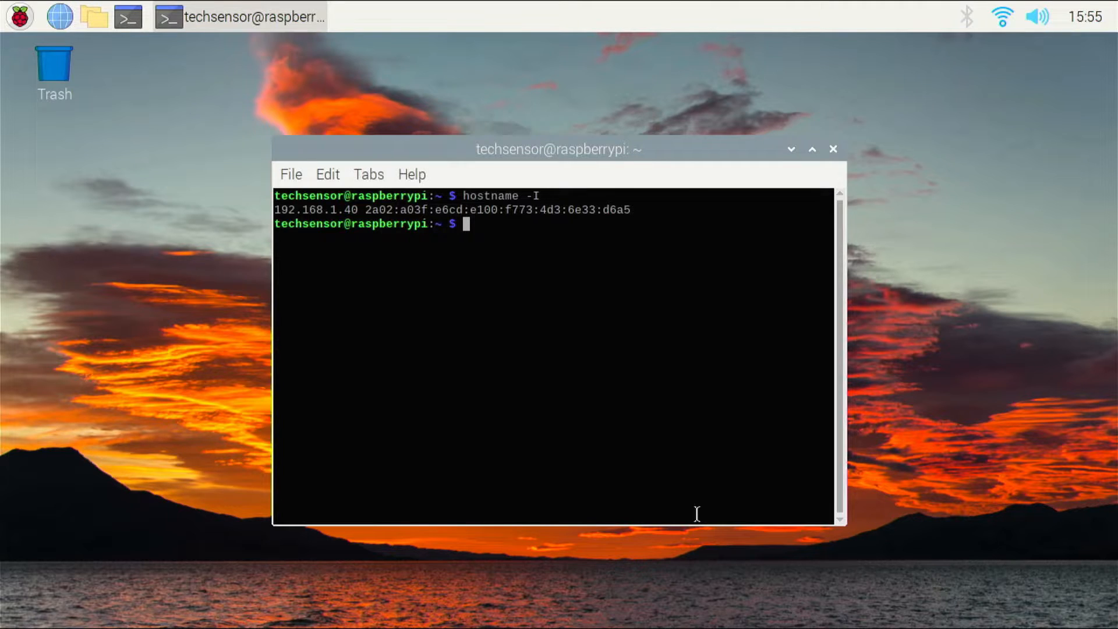
mouse_move(647, 478)
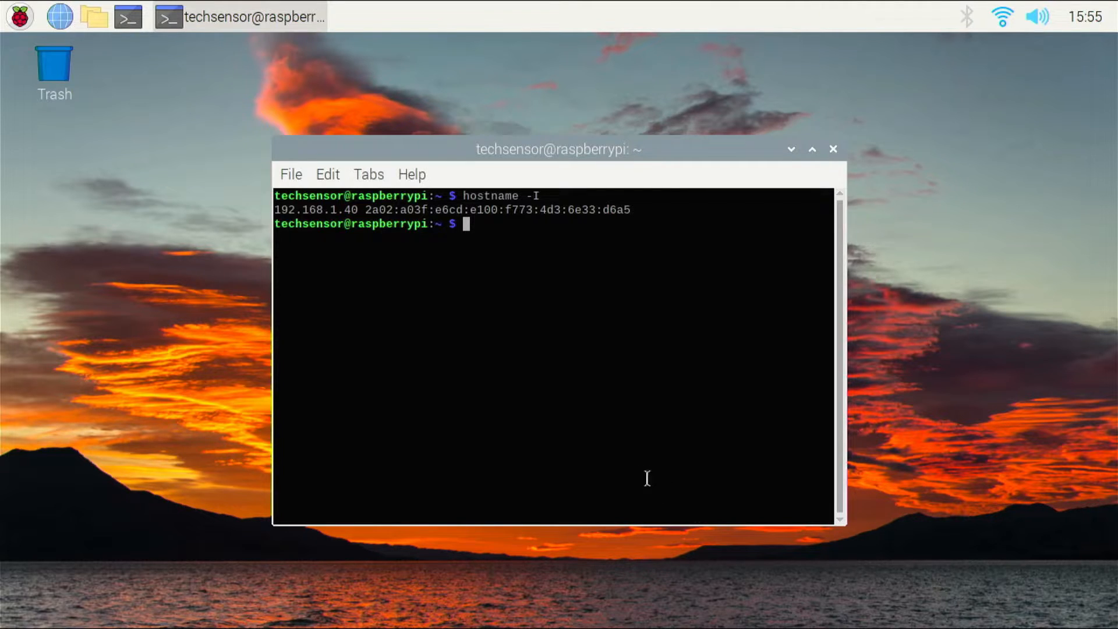
double_click(341, 209)
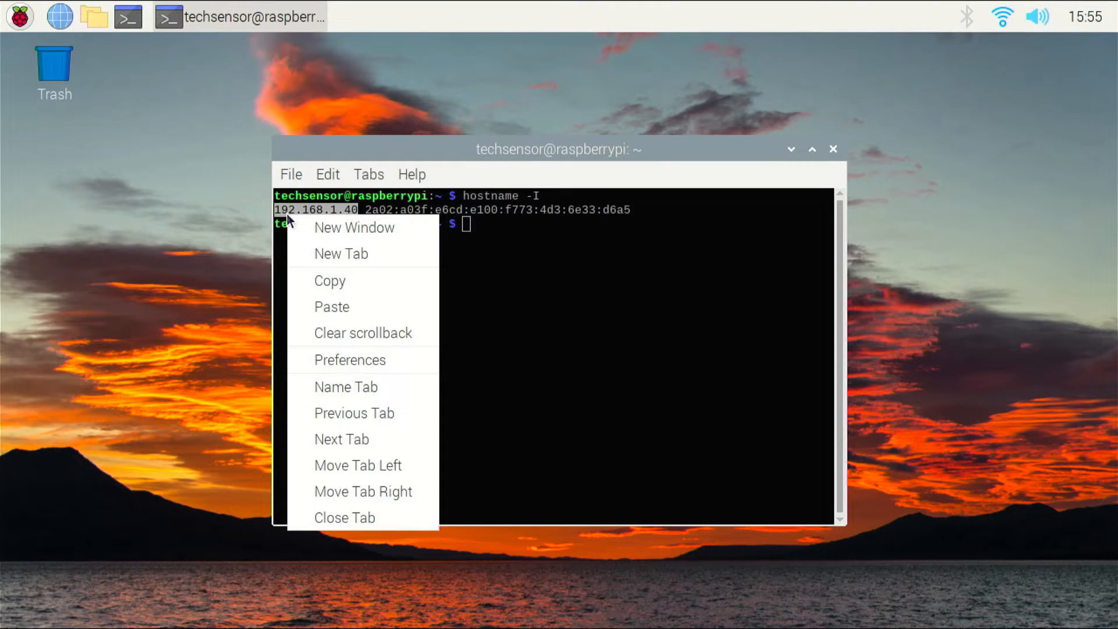
left_click(504, 264)
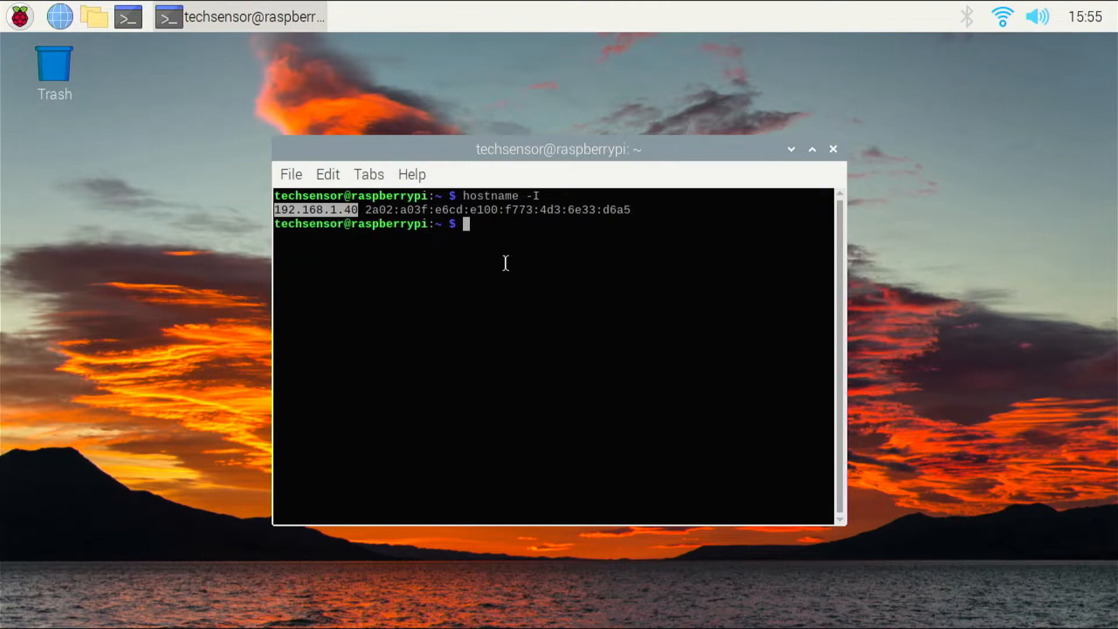
Enter sudo nano /boot/cmdline.txt to edit the boot command line file
type("su")
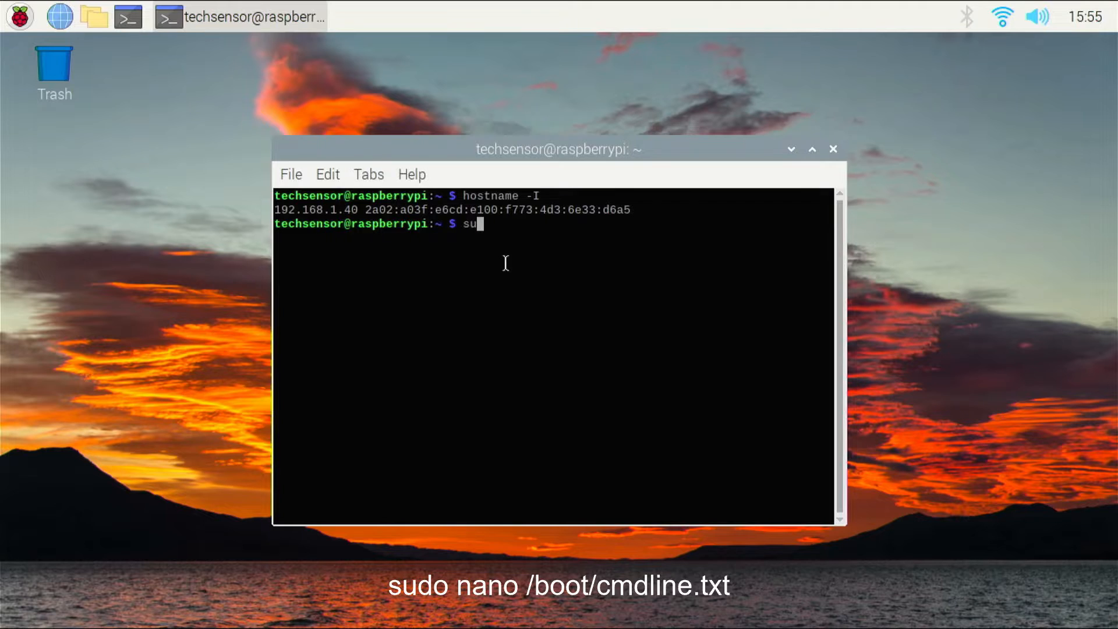
type("do nano")
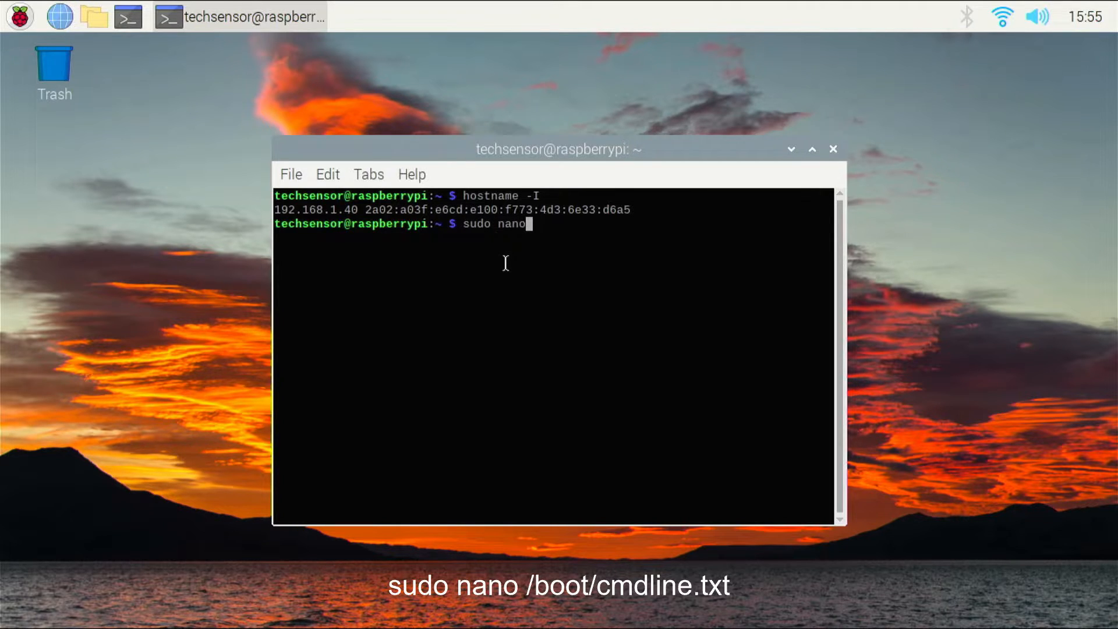
type("/boot/c")
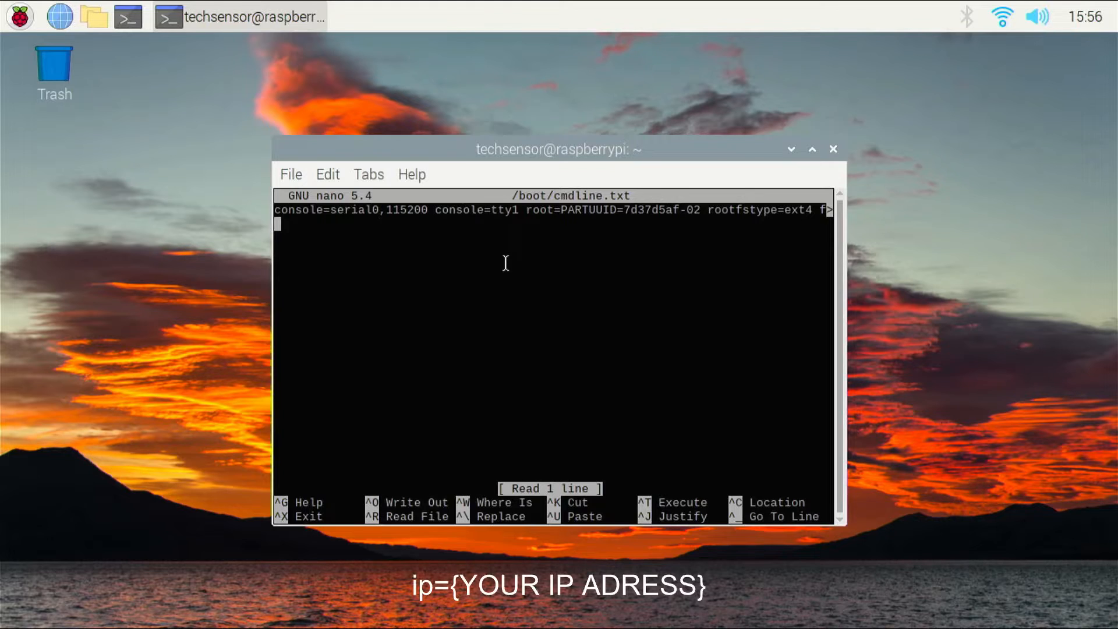
Add the line ip=192.168.1.40 to cmdline.txt and exit nano saving the change
type("ip=")
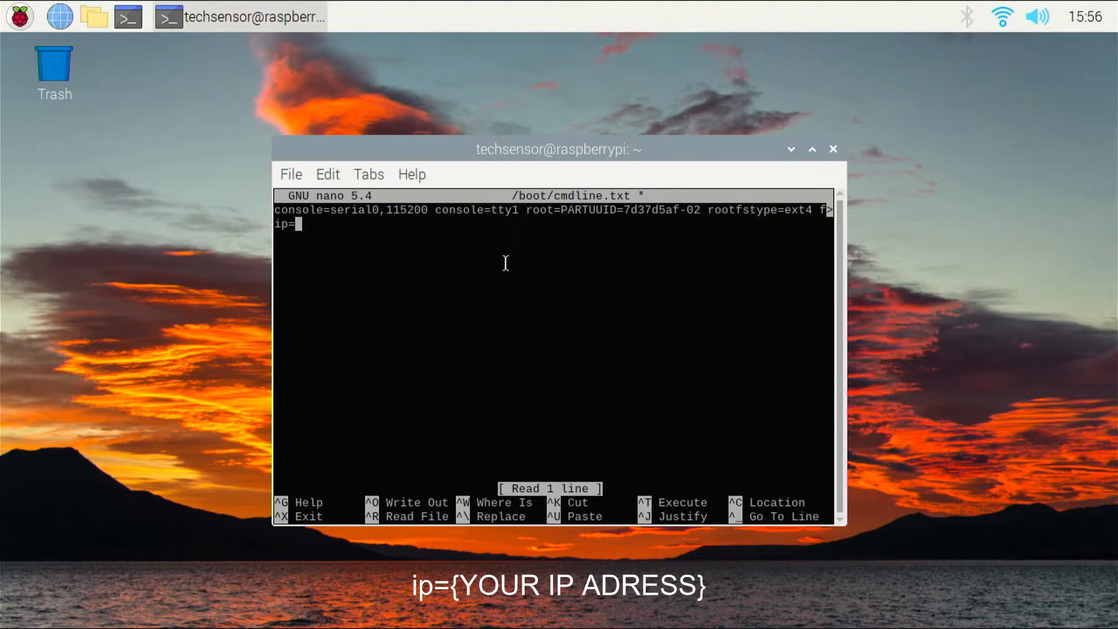
mouse_move(491, 245)
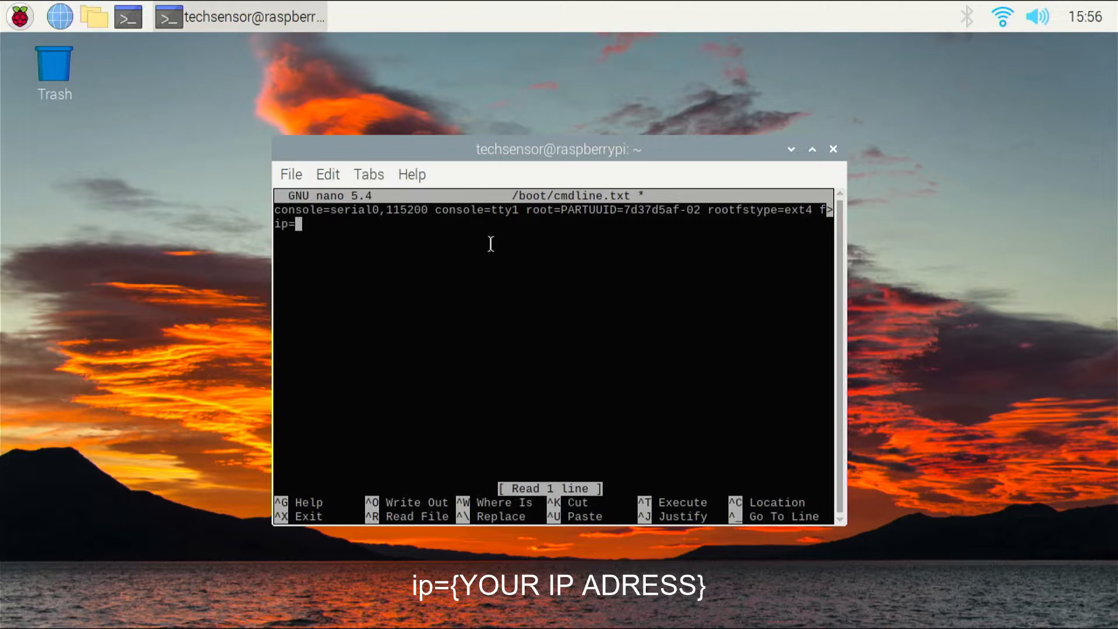
type("192.168.1.40")
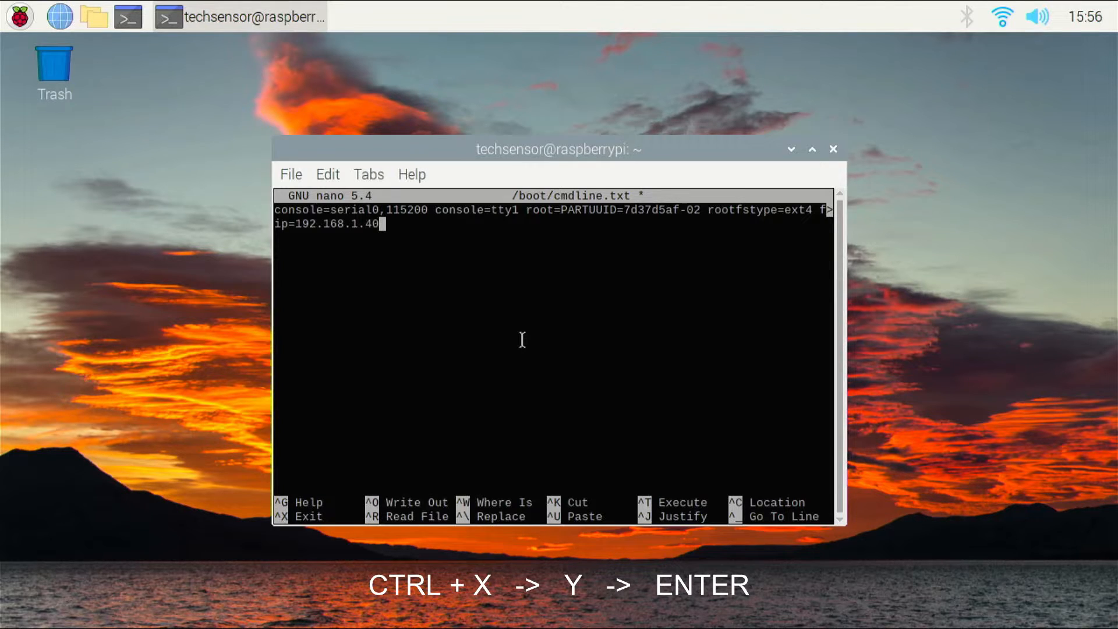
key("ctrl+x")
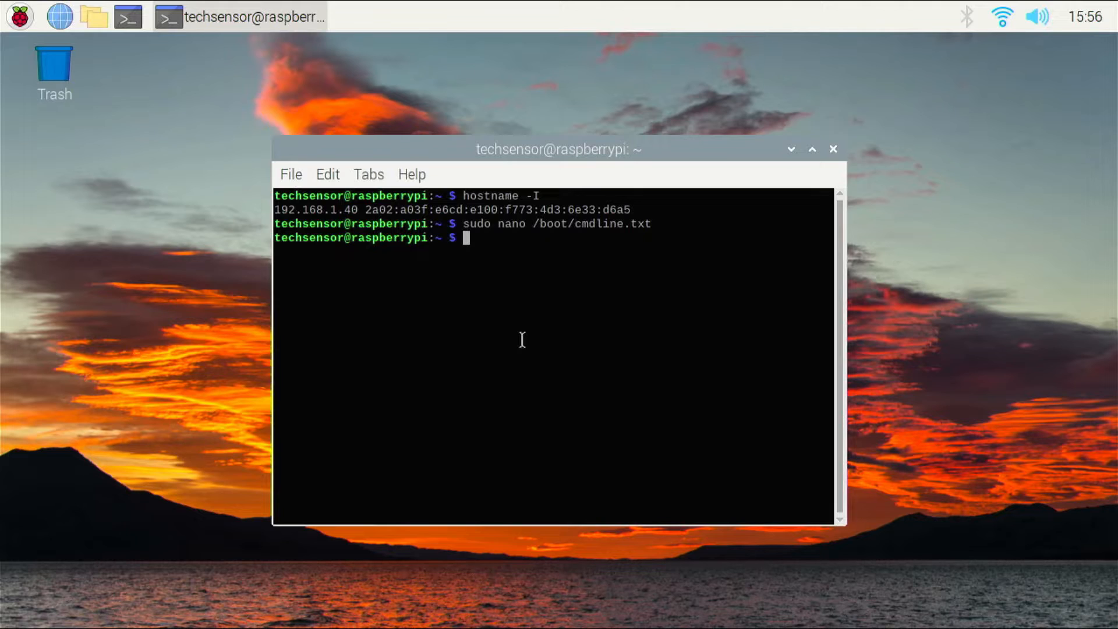
Run sudo reboot to restart the Raspberry Pi
type("sudo reboot")
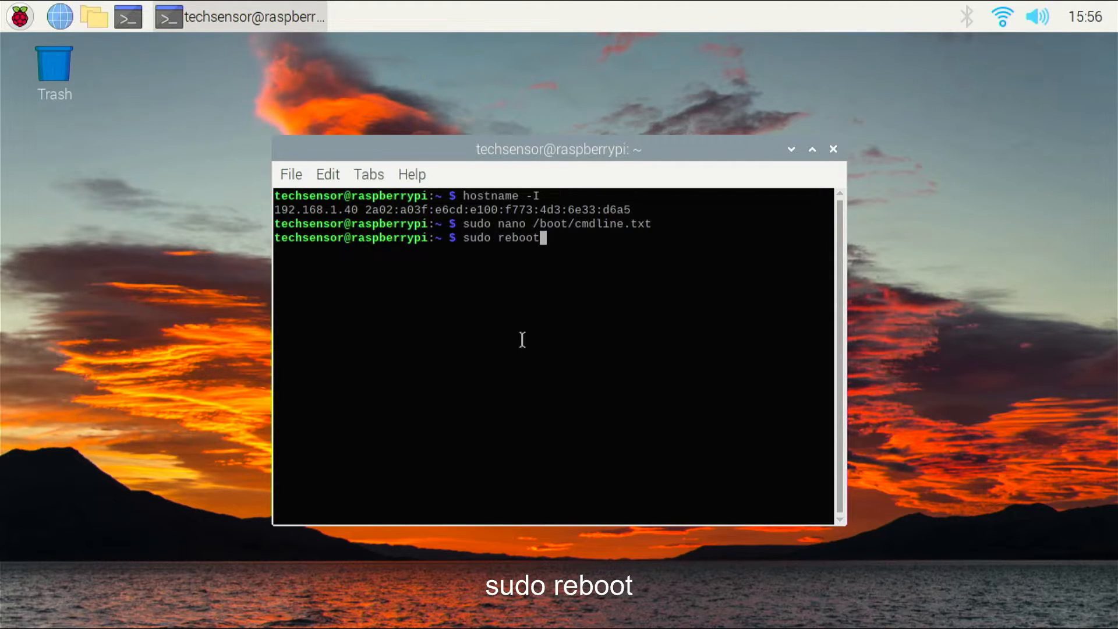
key("Return")
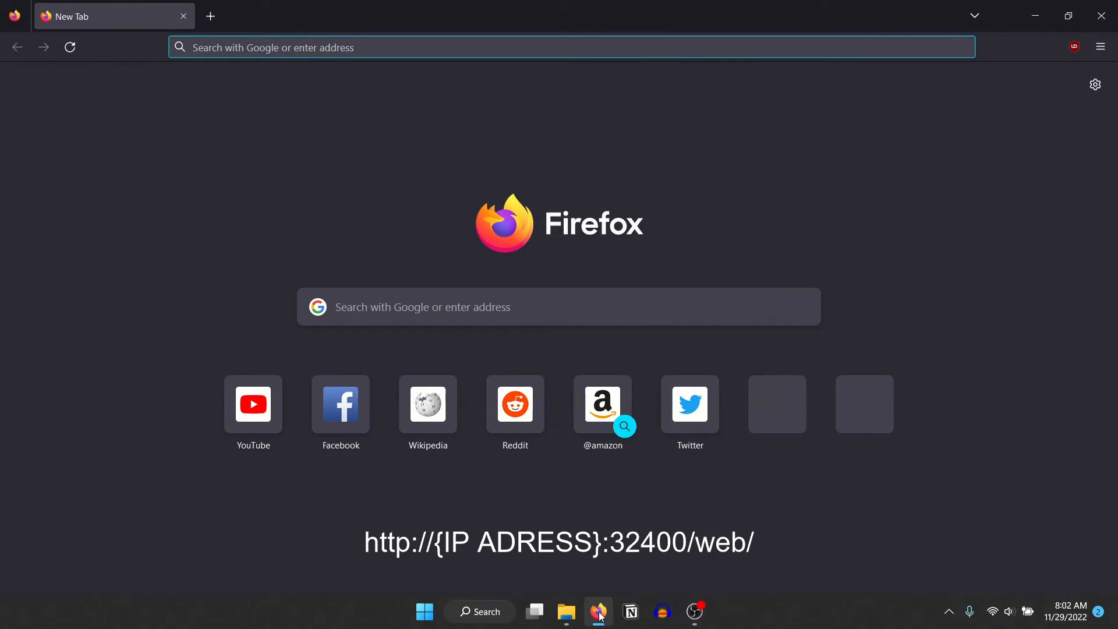
Enter 192.168.1.40:32400/web/ in the address bar to reach the Pi's Plex web page
type("192.168.1.40:32400/web/")
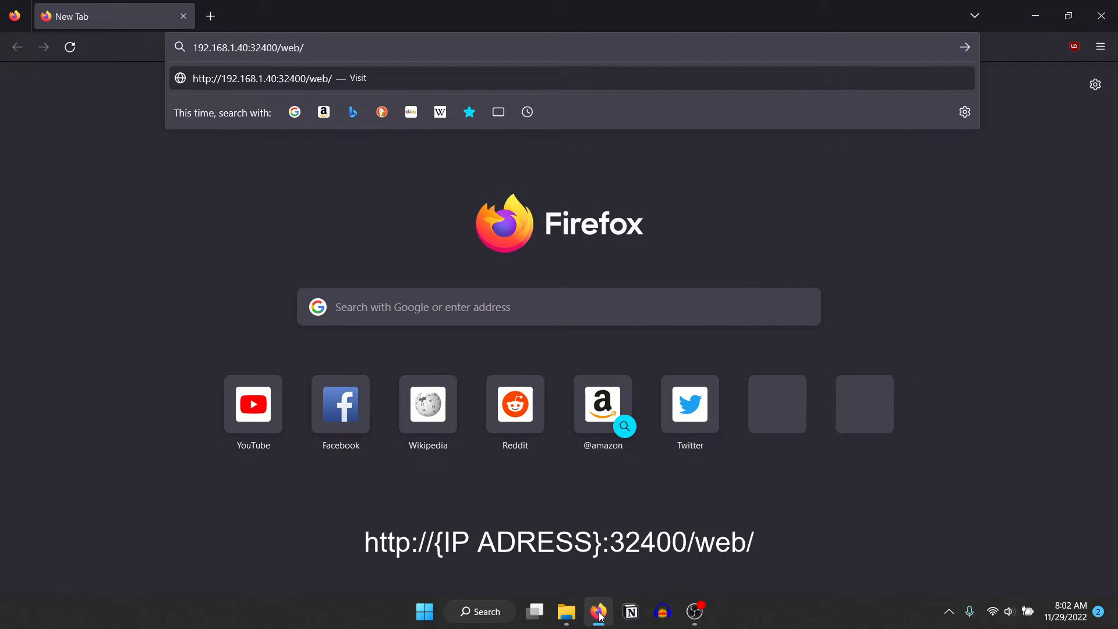
mouse_move(452, 175)
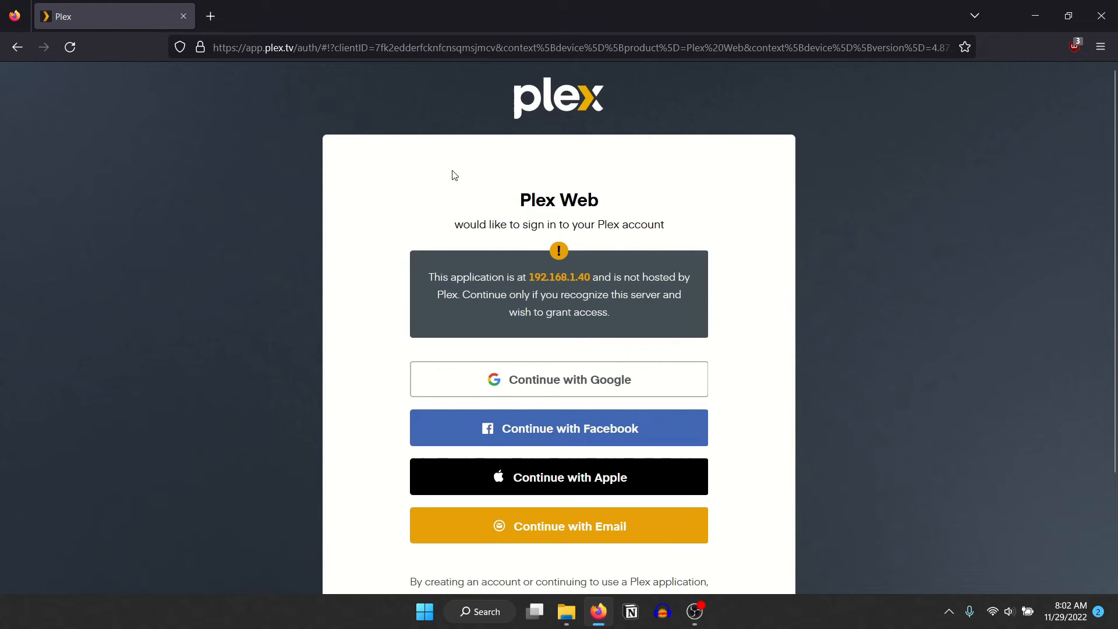
mouse_move(558, 378)
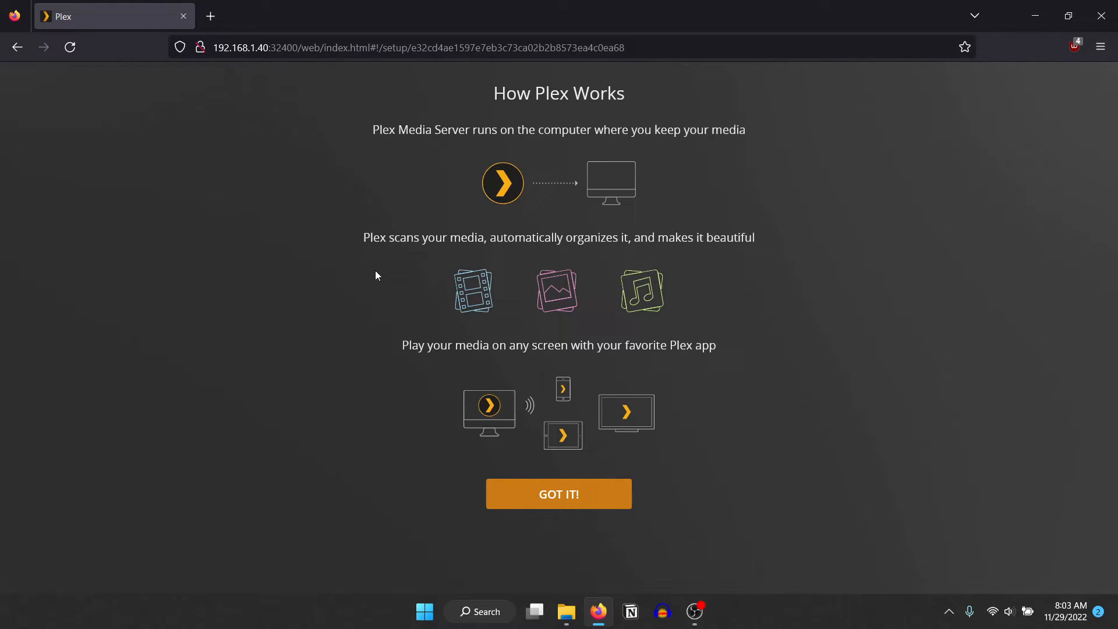
mouse_move(378, 284)
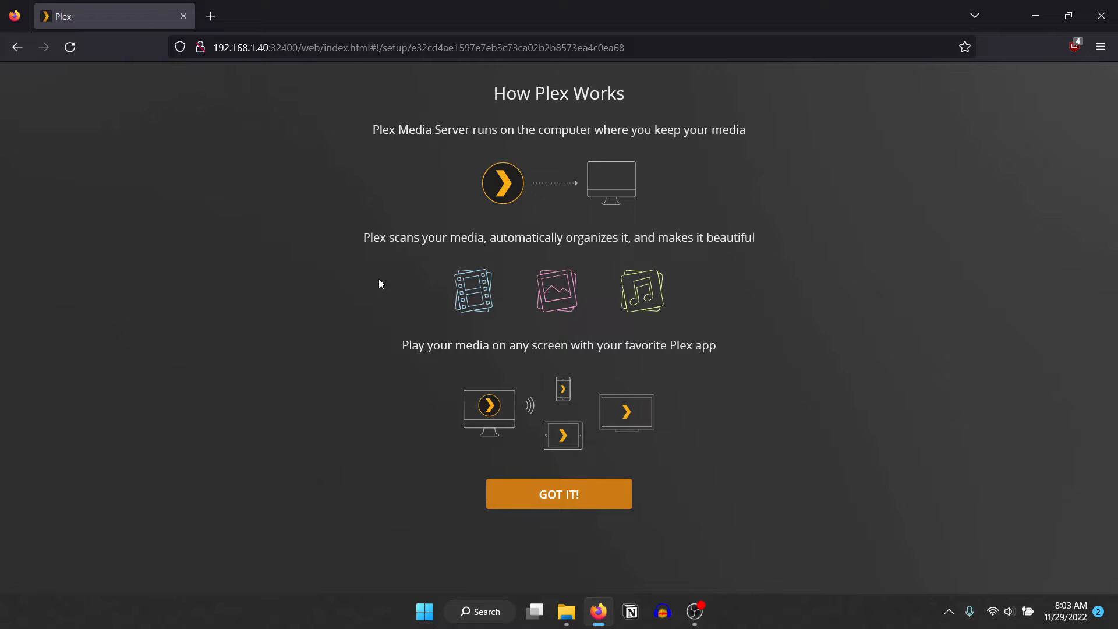
Acknowledge the How Plex Works introduction with GOT IT! after signing in
left_click(558, 494)
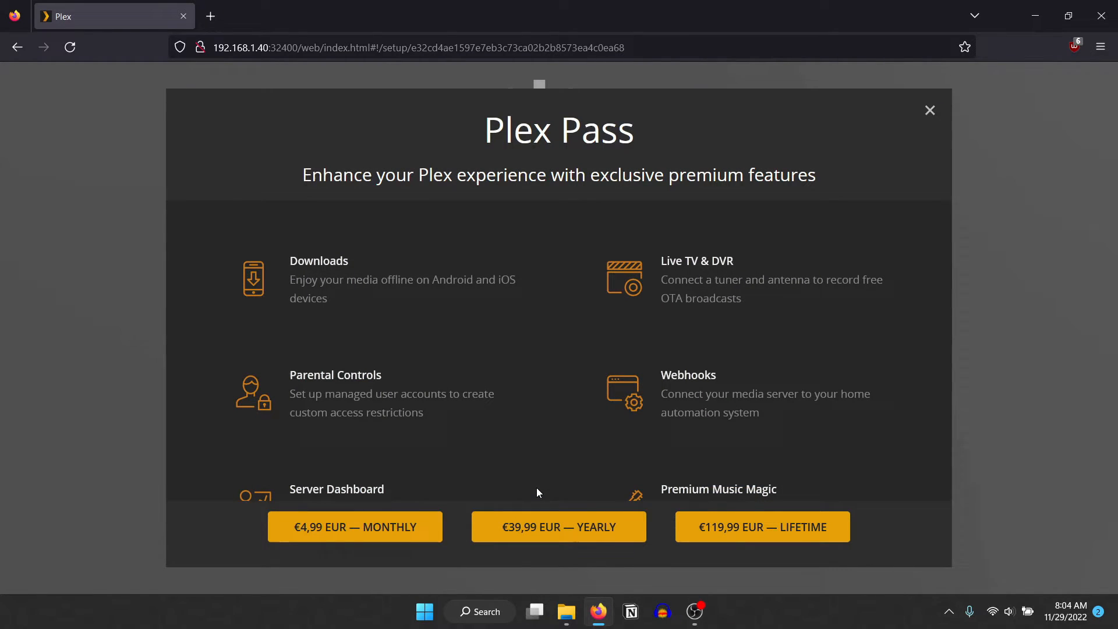
Look over the Plex Pass premium offer and close it to reach Server Setup
scroll("down", 3)
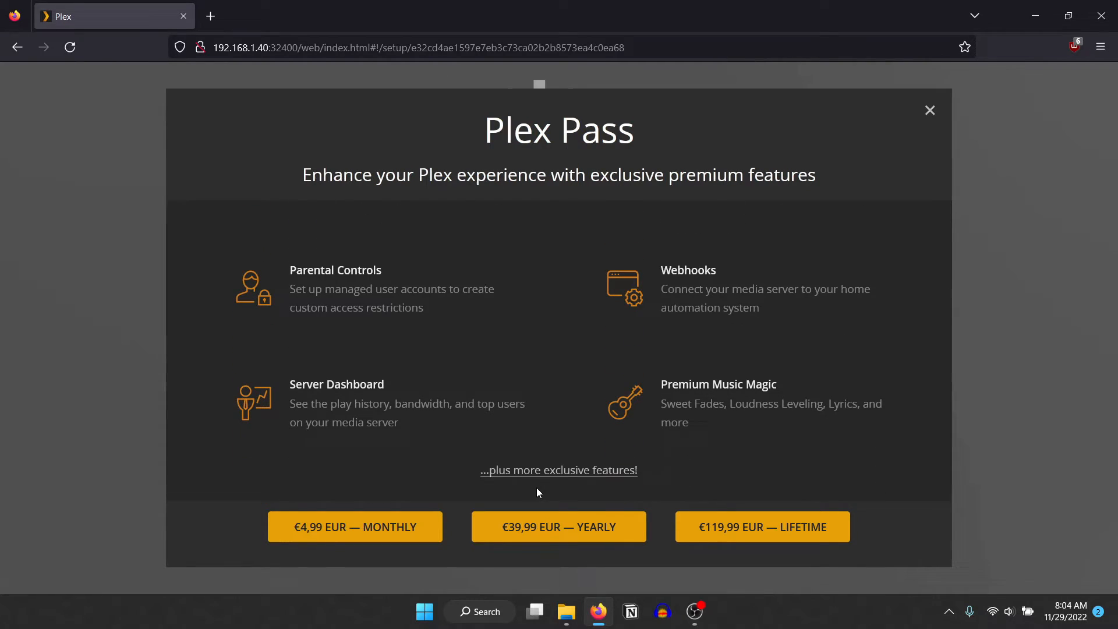
scroll("up", 3)
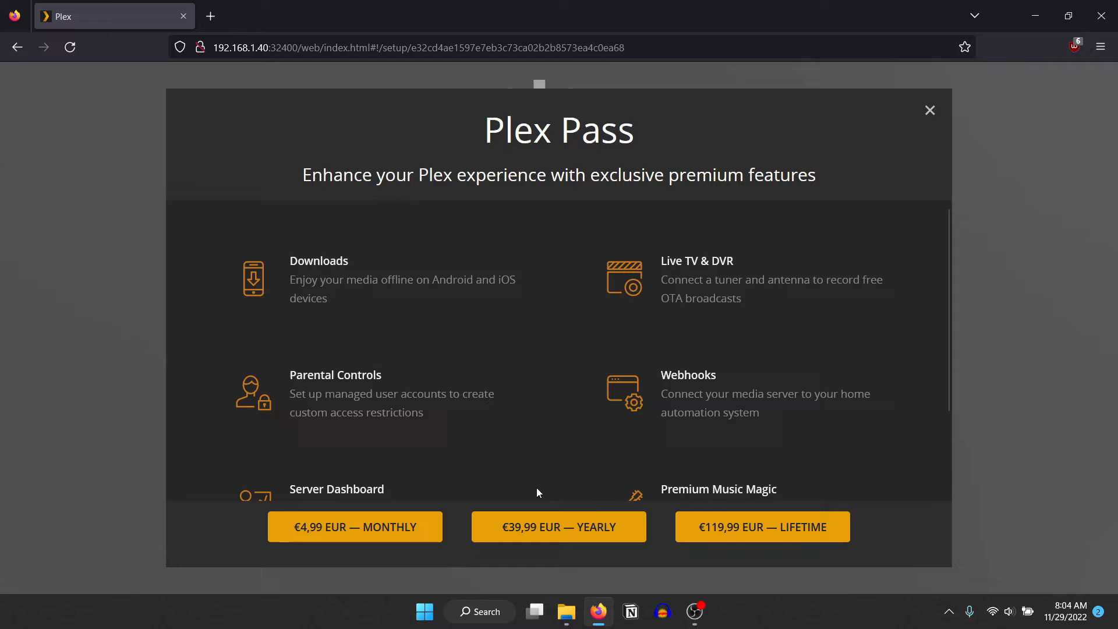
left_click(929, 110)
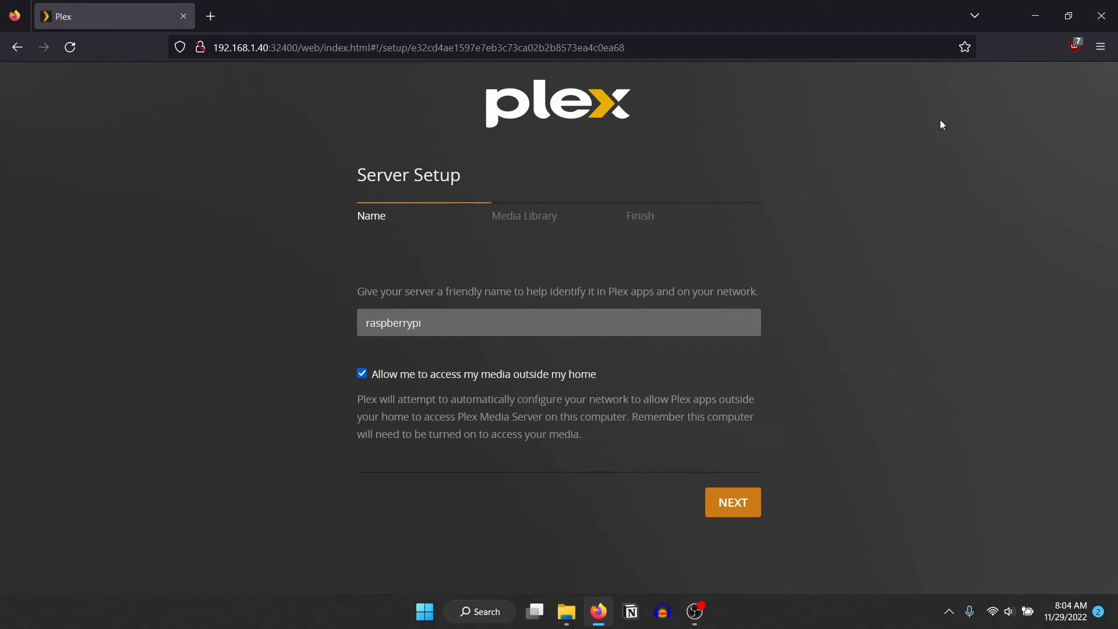
Disable 'Allow me to access my media outside my home', keep the name raspberrypi, and go to NEXT
left_click(361, 373)
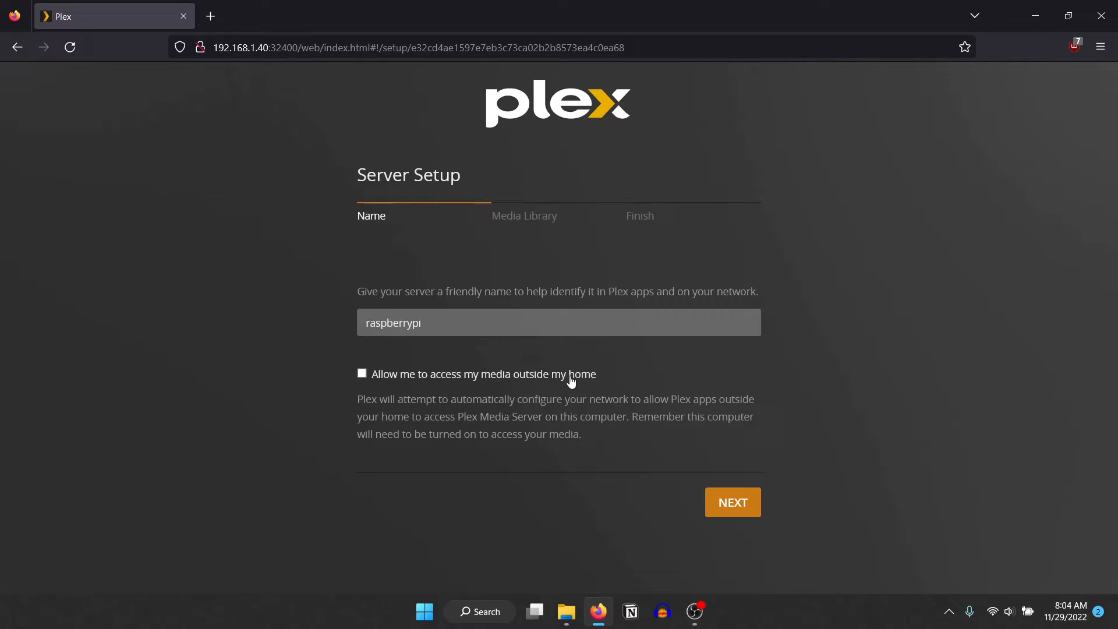
left_click(733, 502)
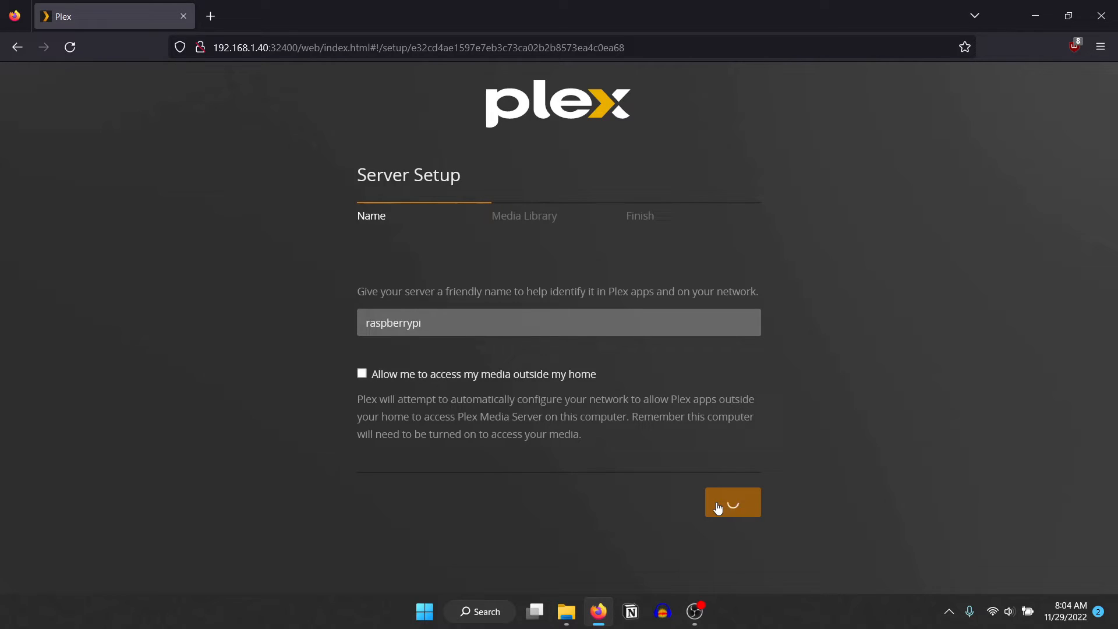
left_click(731, 502)
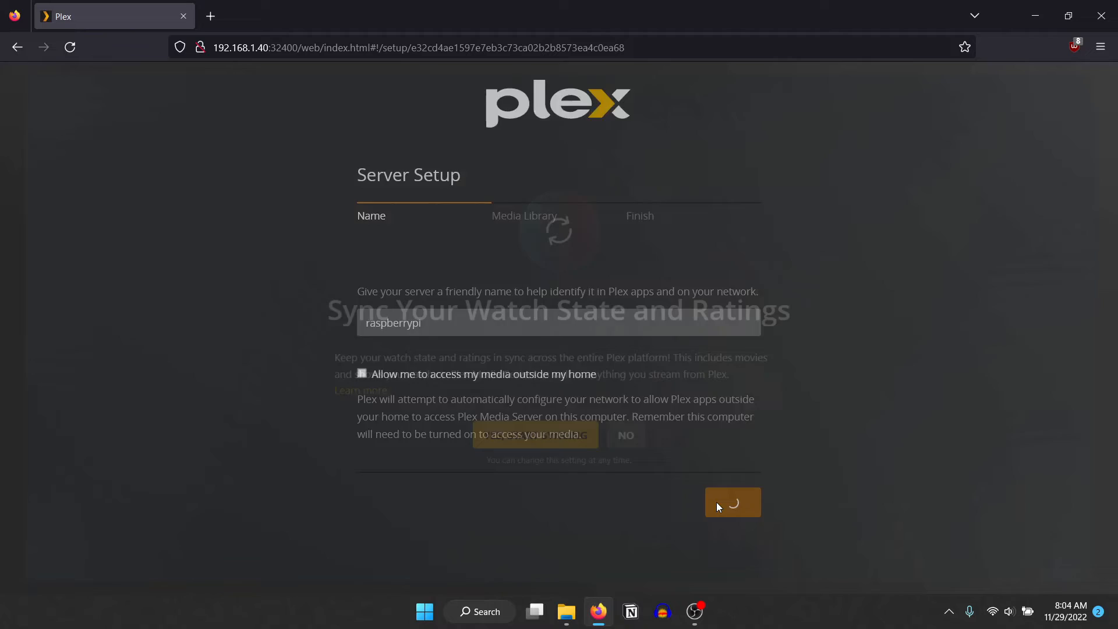
left_click(732, 502)
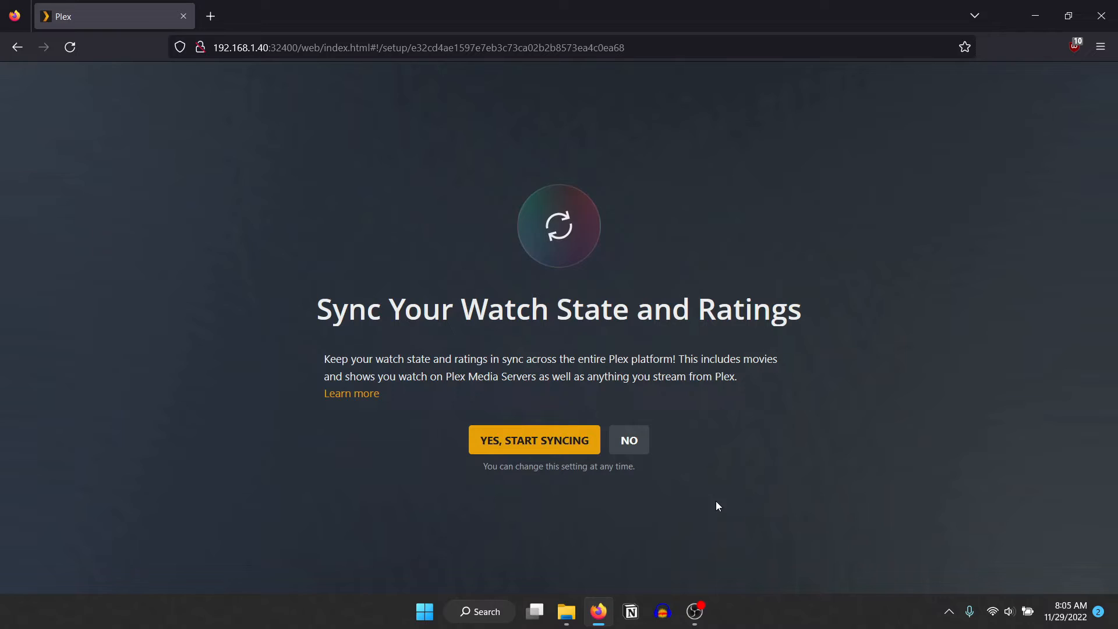
Answer the Sync Watch State prompt and reach Manage Libraries from the Library tab
left_click(627, 440)
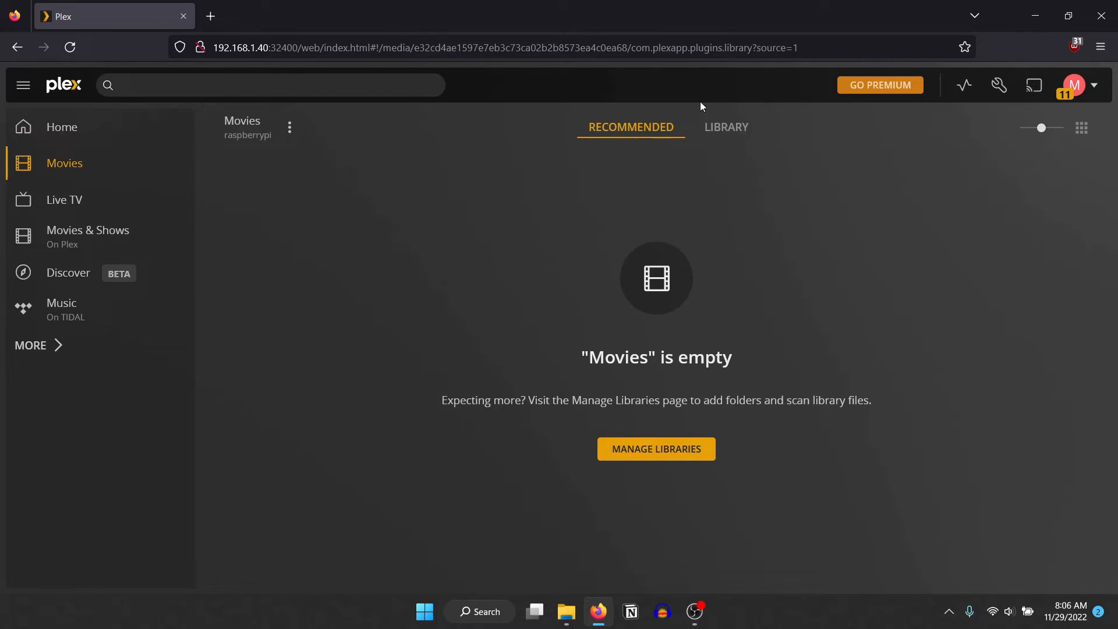
left_click(726, 127)
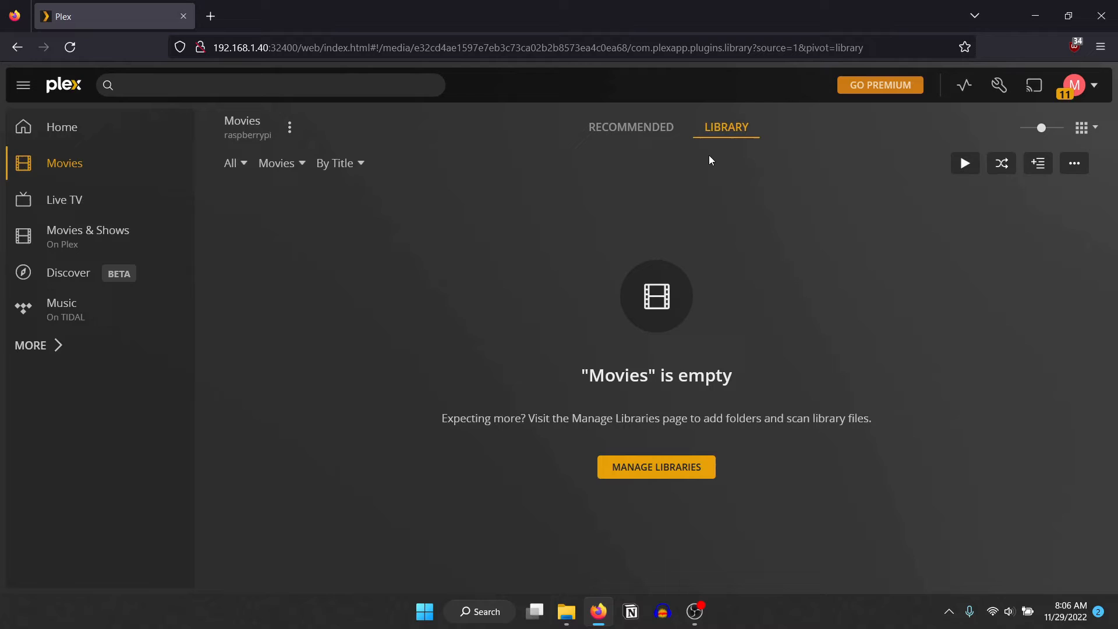
left_click(655, 466)
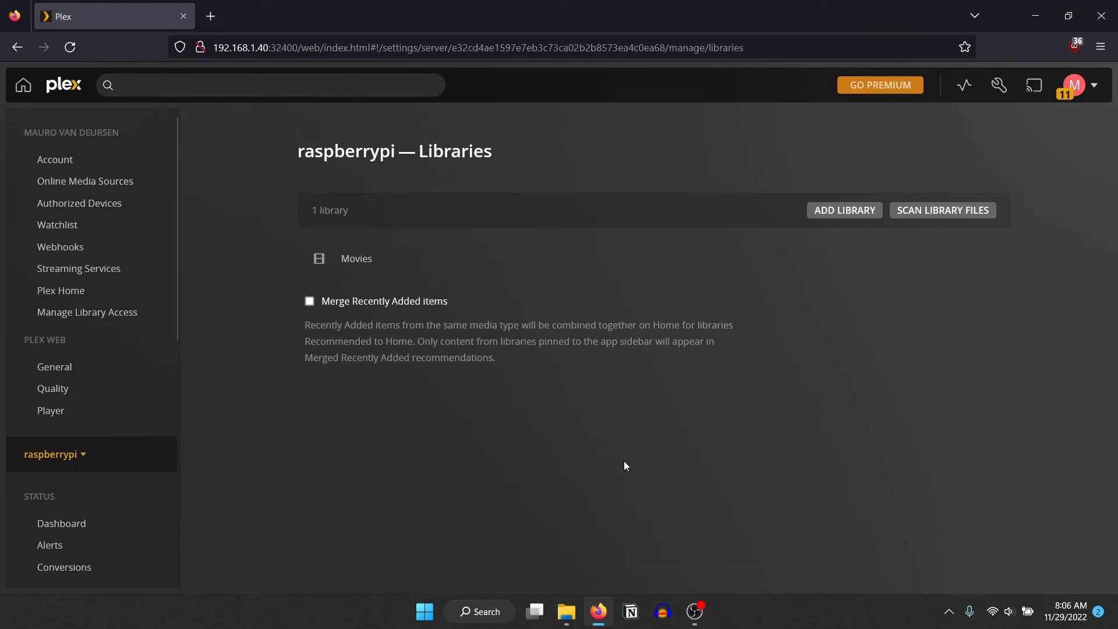
Edit the Movies library and add /home/techsensor/Desktop as a media folder
left_click(356, 258)
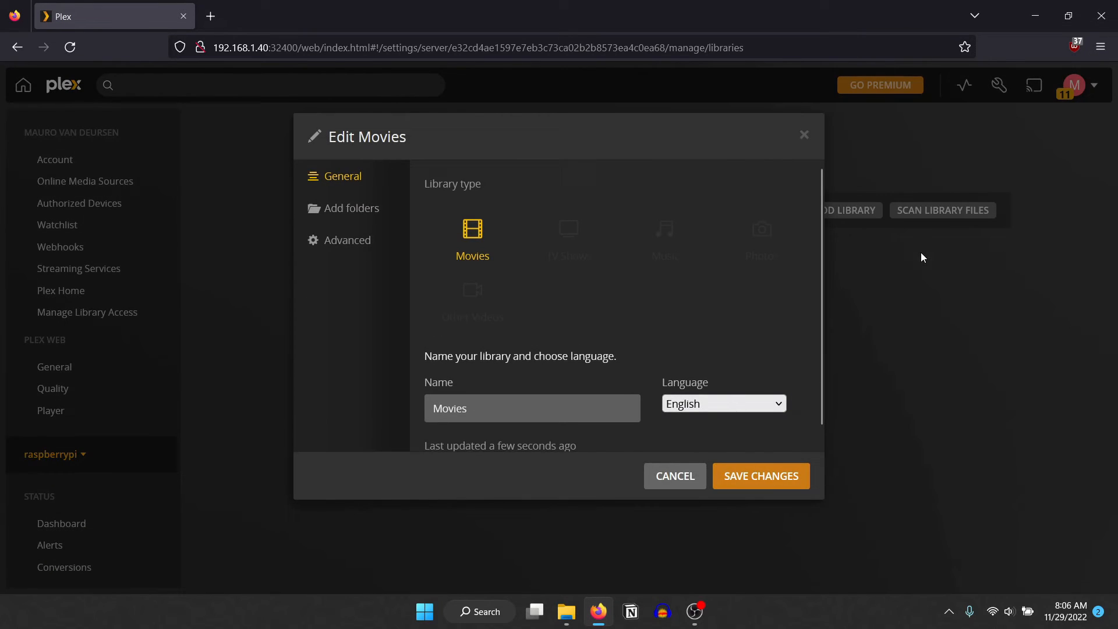
left_click(351, 209)
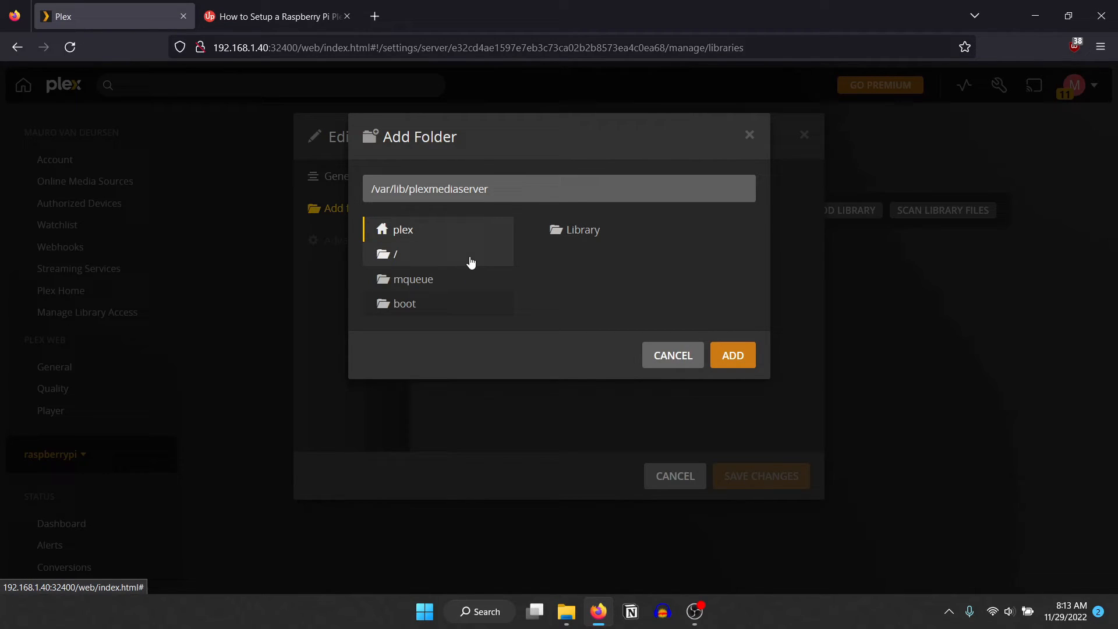
left_click(395, 254)
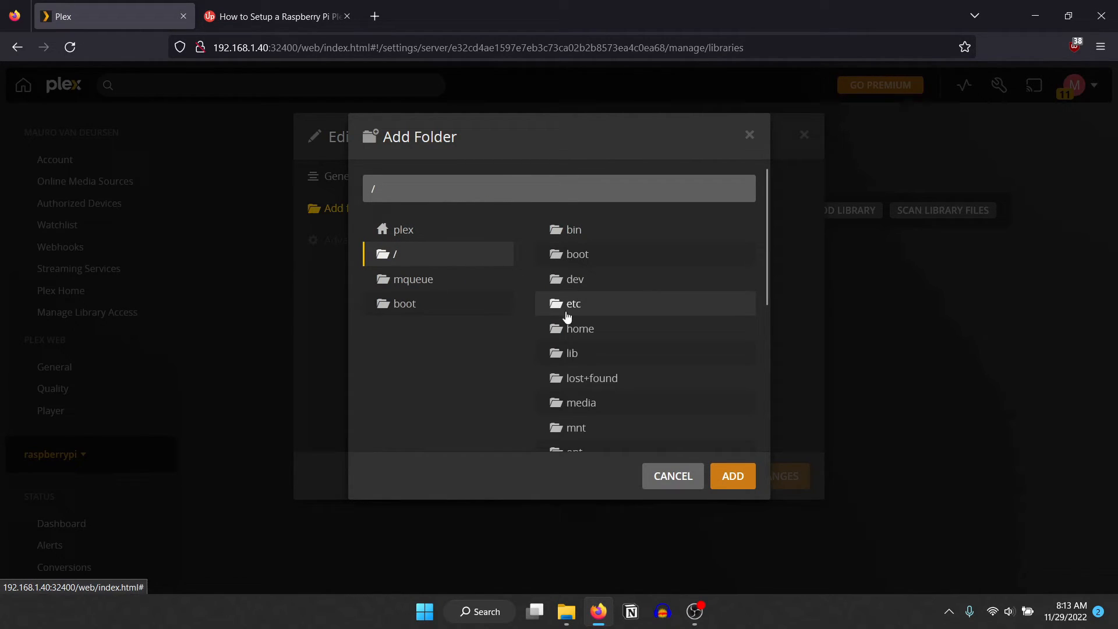
left_click(579, 329)
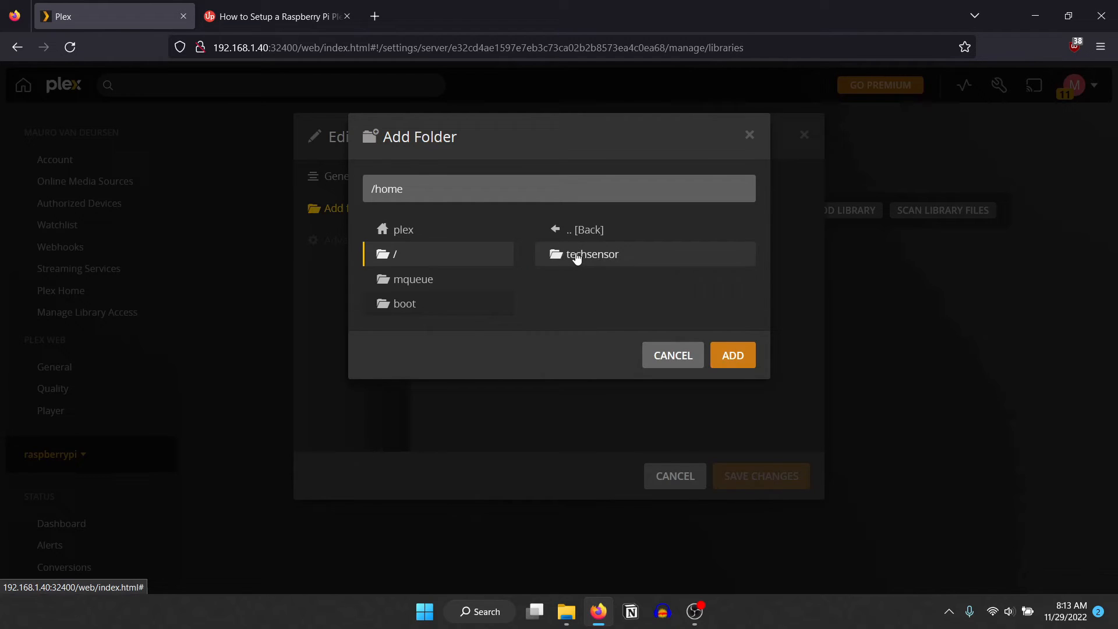
left_click(591, 254)
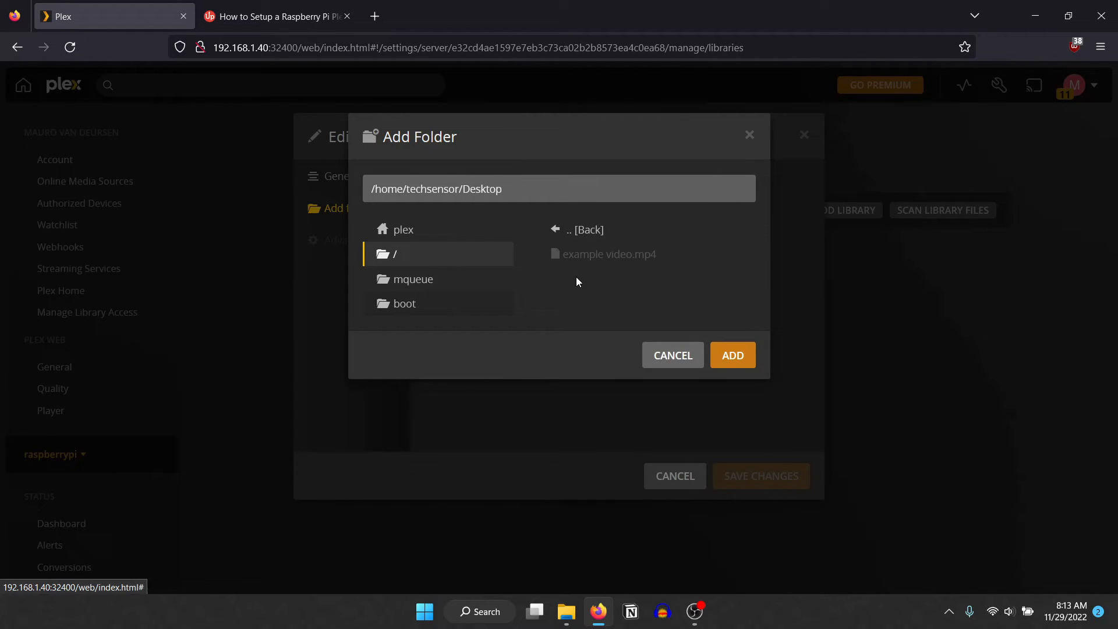
mouse_move(732, 355)
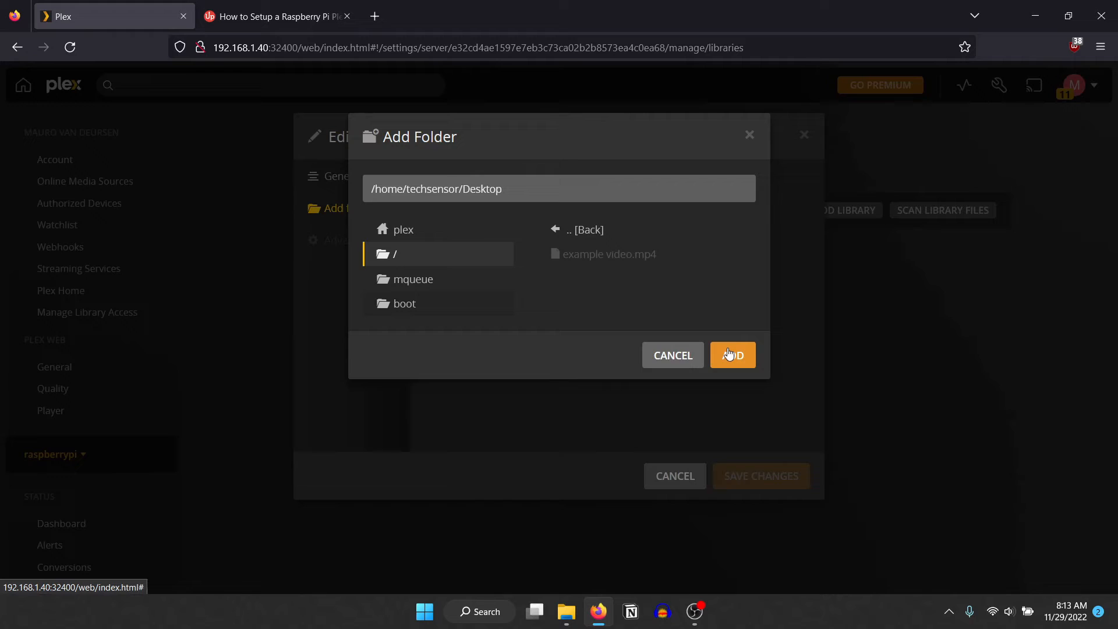
left_click(732, 355)
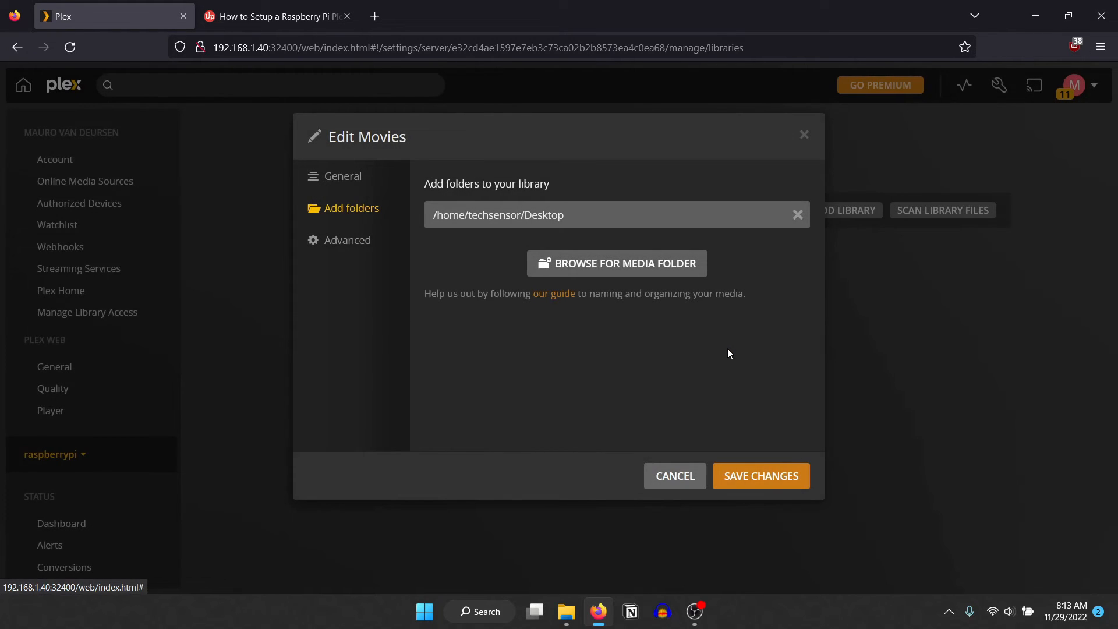
Save the Movies library changes and return to the Plex home screen
left_click(760, 475)
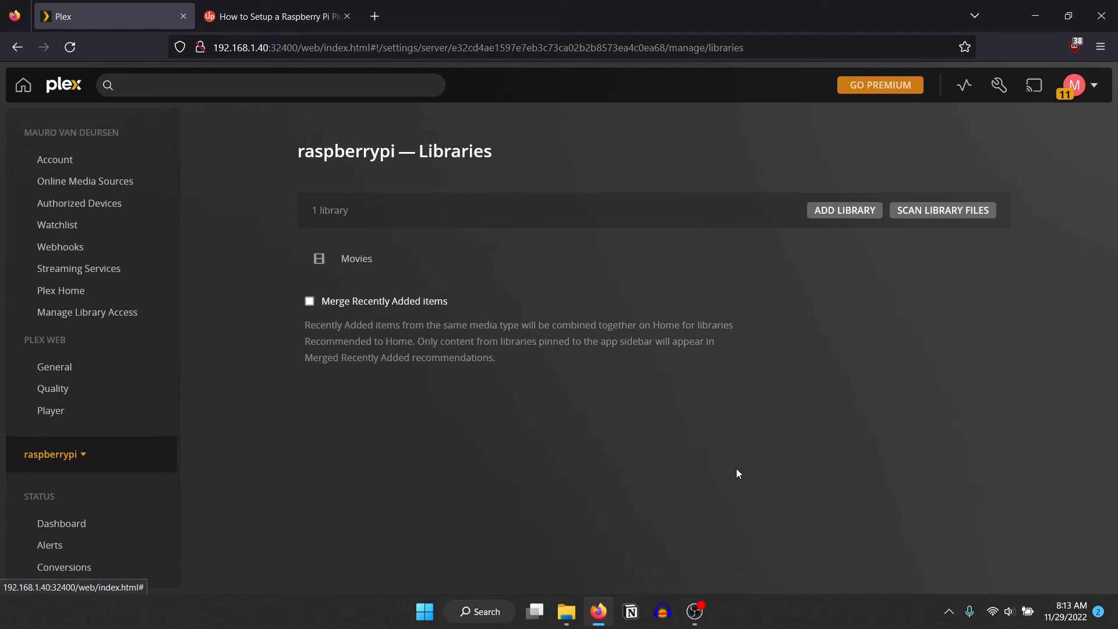
left_click(63, 85)
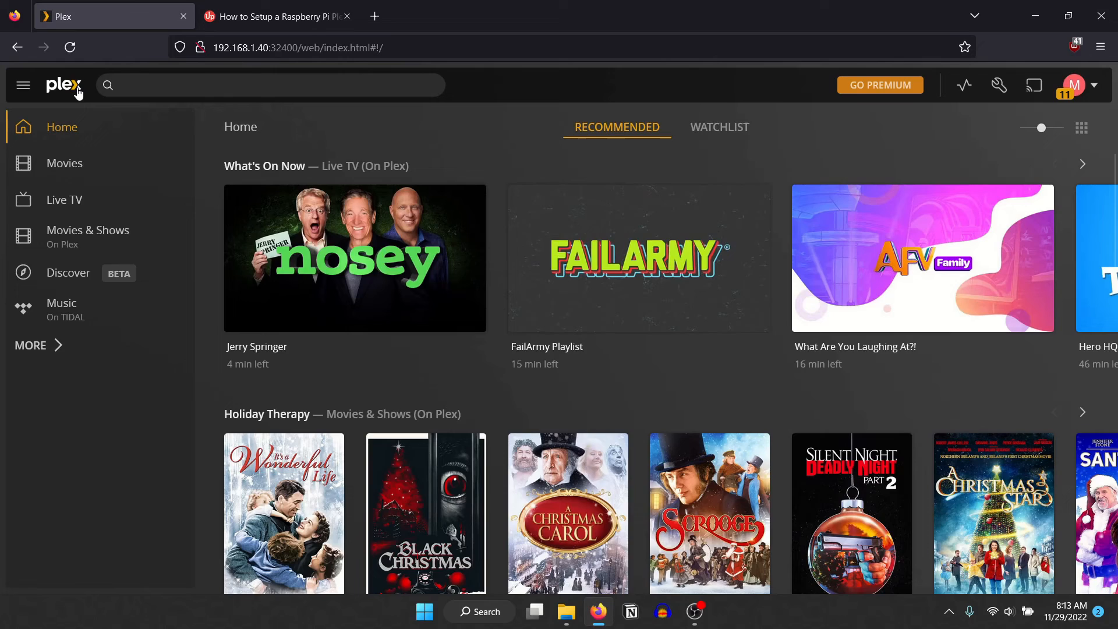
Play Example Video from the Movies library, then pause it a few seconds in
left_click(64, 163)
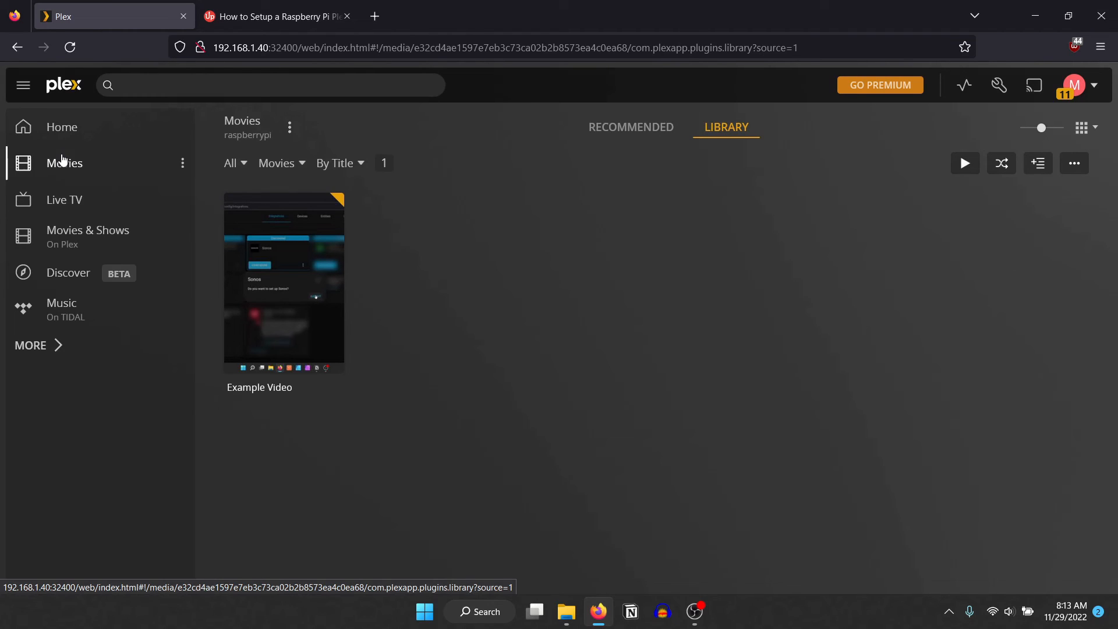
left_click(283, 281)
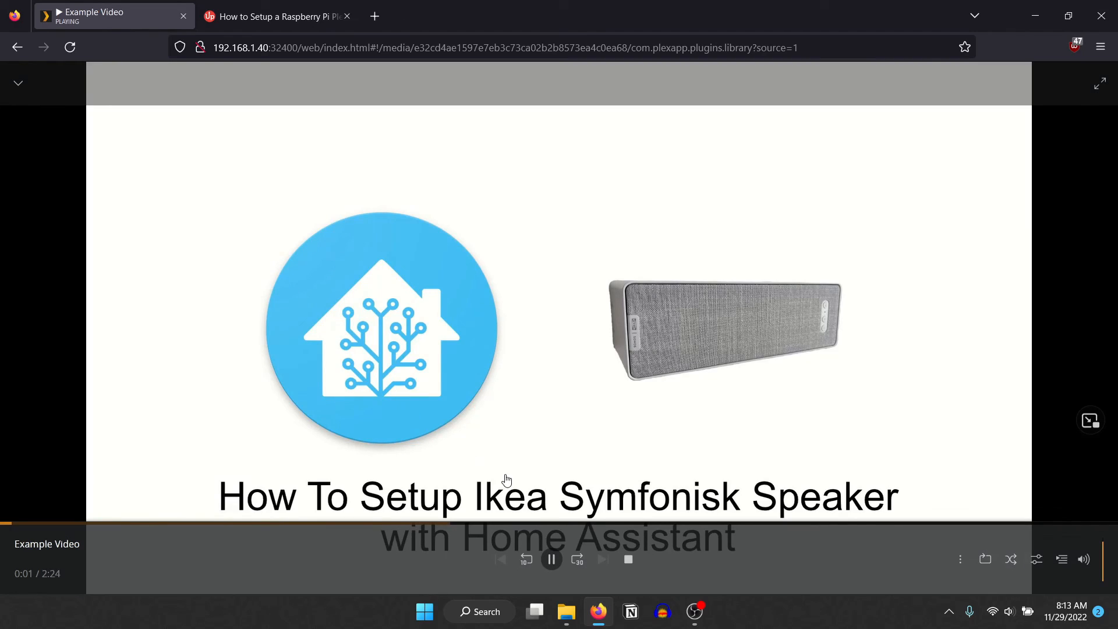
left_click(550, 558)
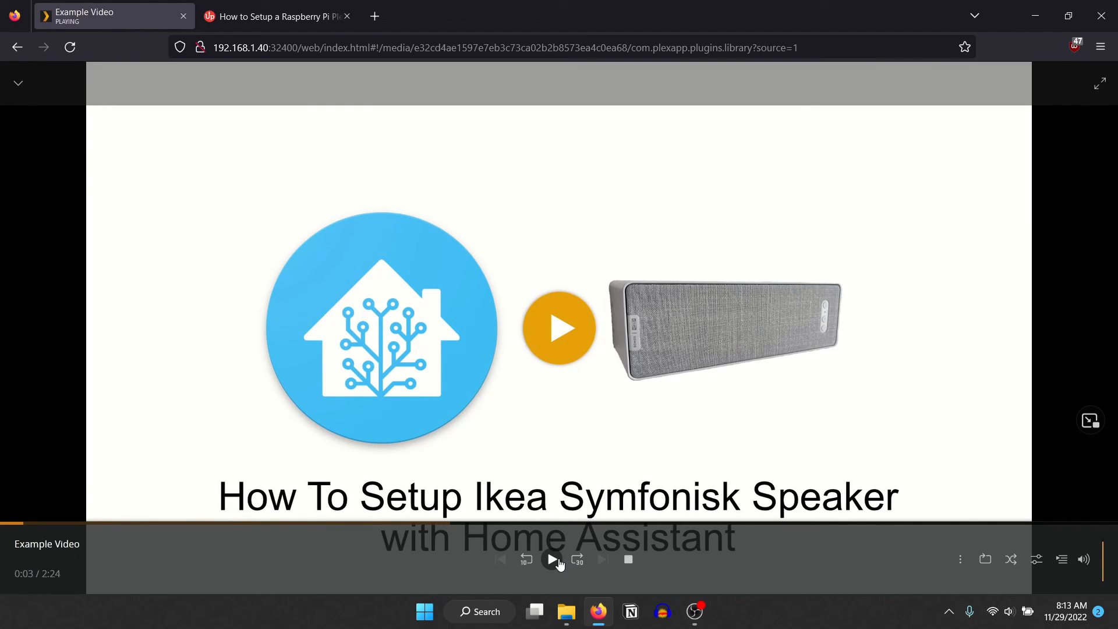